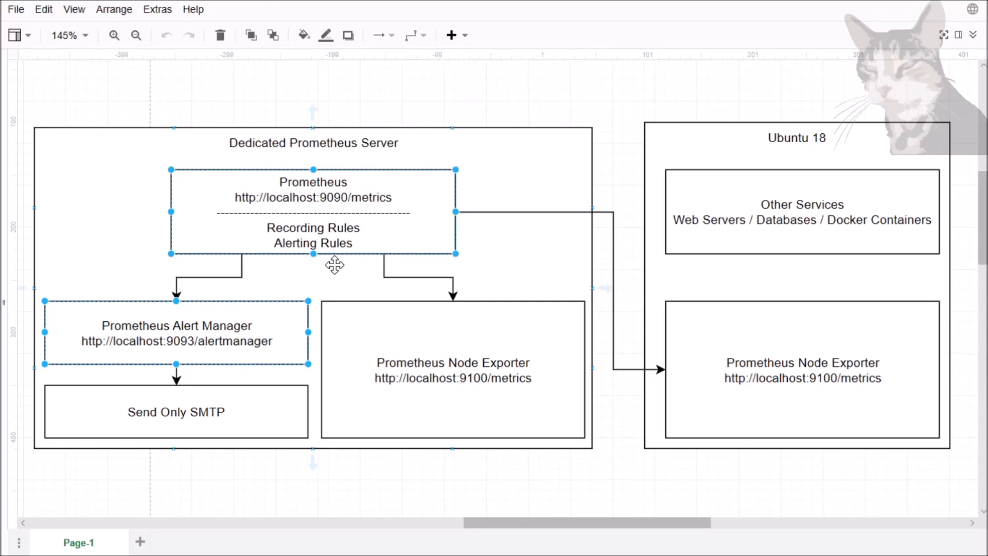
pyautogui.moveTo(163, 321)
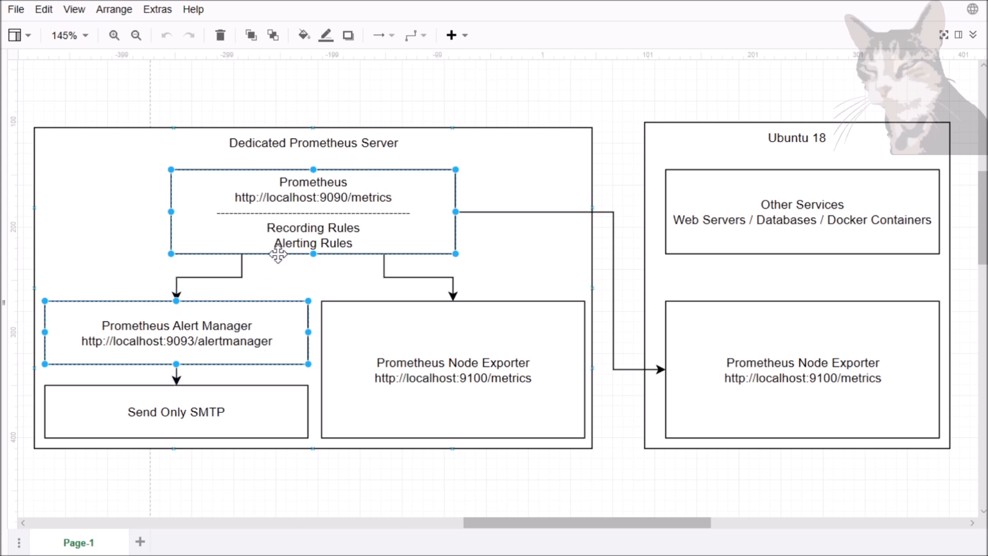
pyautogui.moveTo(265, 291)
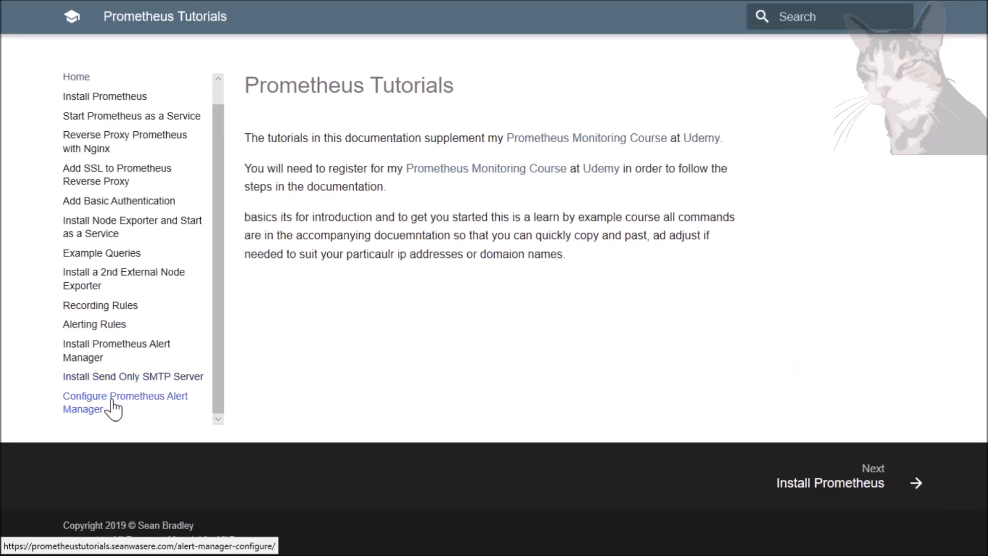
# - Open the Configure Prometheus Alert Manager guide and select its Alert Manager YAML configuration
pyautogui.click(125, 402)
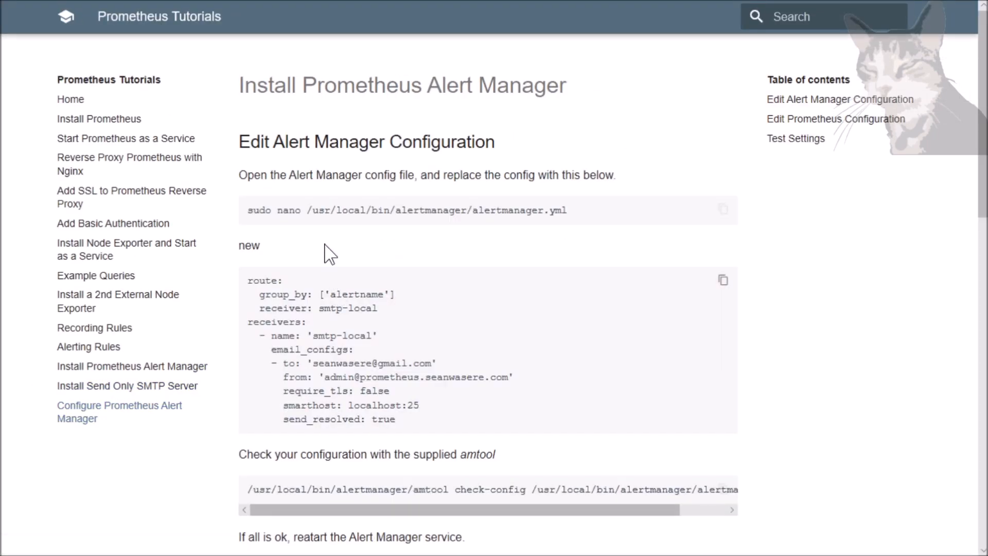
pyautogui.moveTo(274, 179)
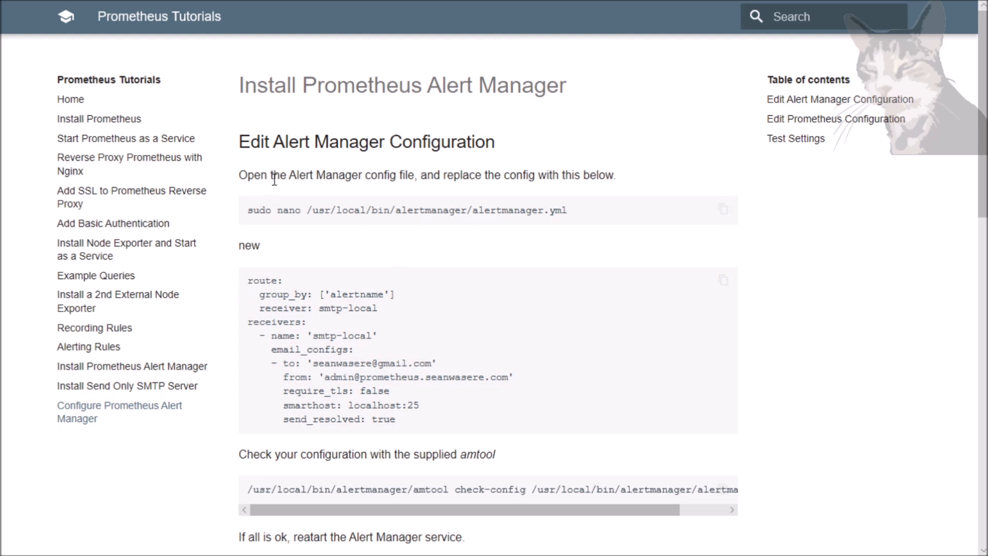
pyautogui.moveTo(446, 177)
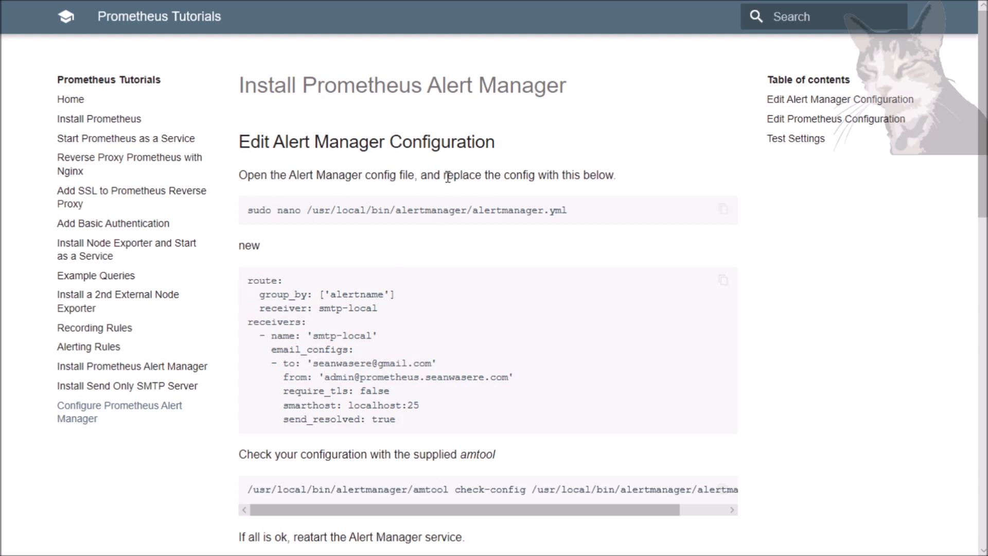
pyautogui.moveTo(289, 210); pyautogui.dragTo(566, 210)
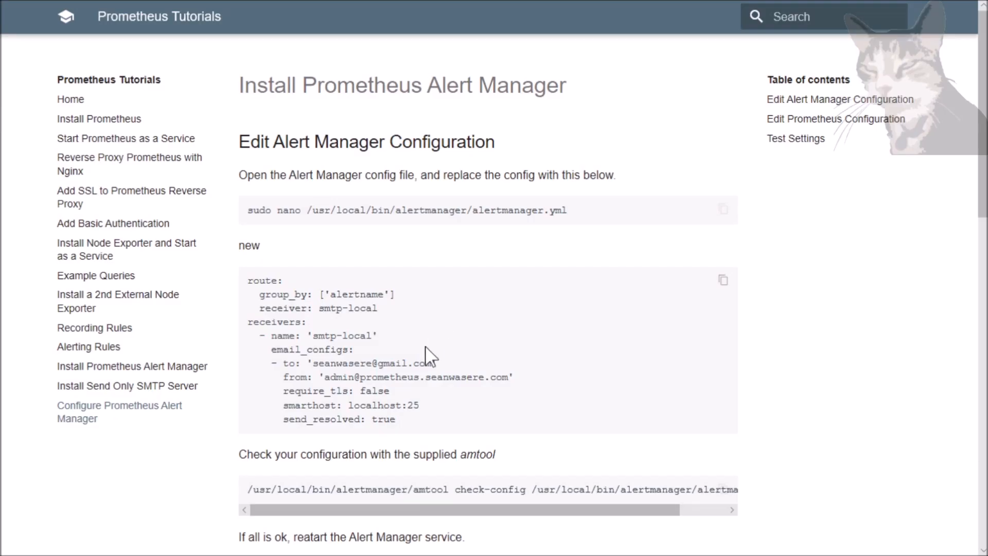
pyautogui.moveTo(723, 287)
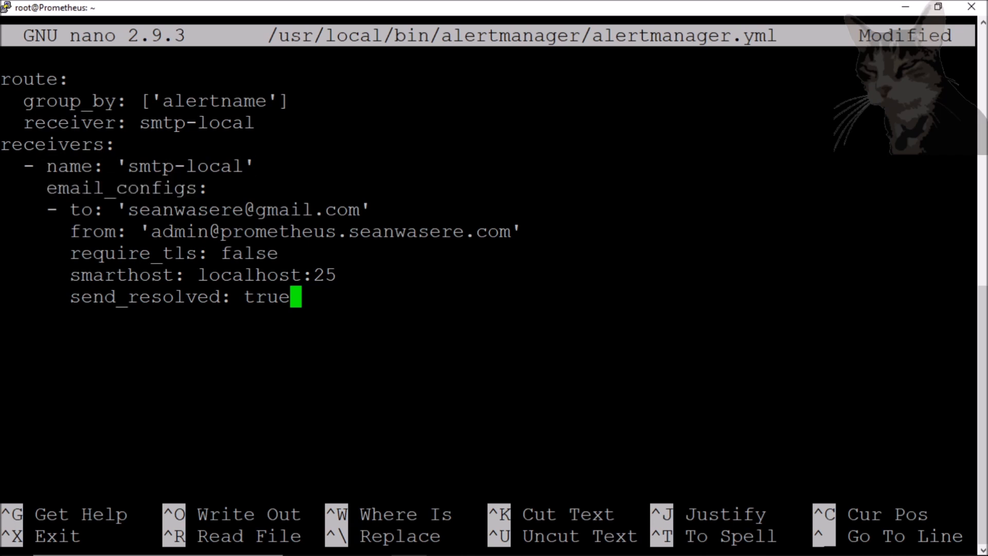
# - Paste the smtp-local receiver route via localhost:25 into alertmanager.yml and save it
pyautogui.doubleClick(249, 252)
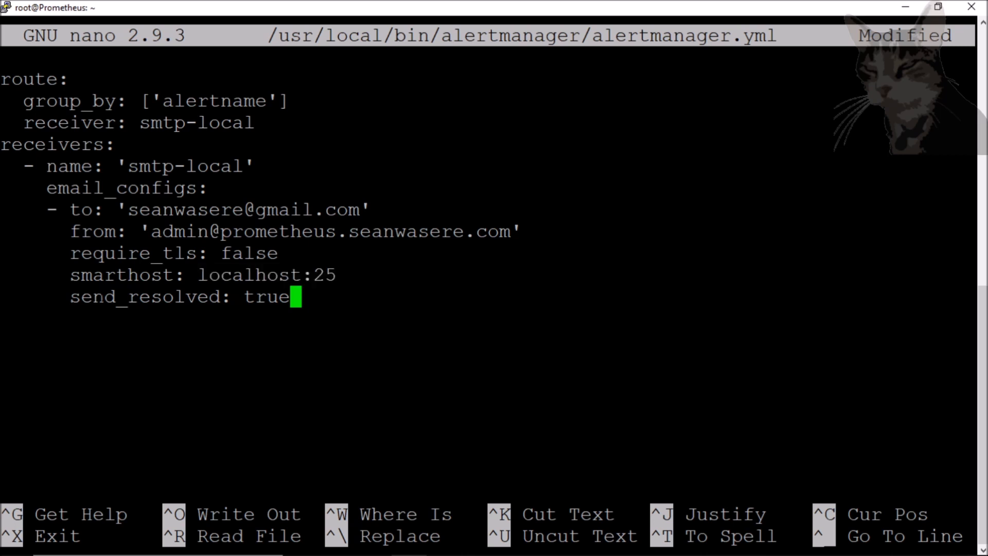
pyautogui.press('Enter')
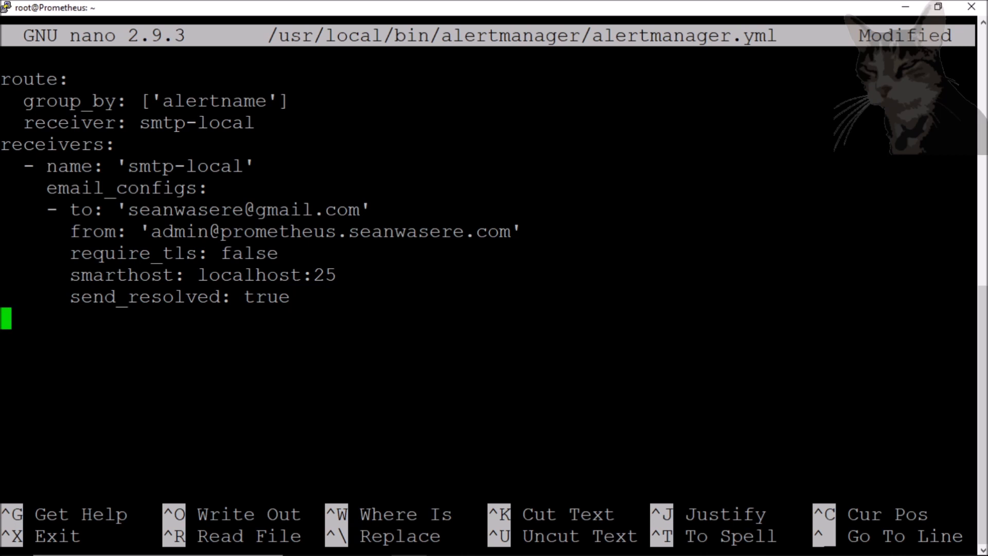
pyautogui.press('ctrl+x')
pyautogui.write('/usr/local/bin/alertmanager/amtool check-config /usr/local/bin/alertmanager/alertmanager.yml')
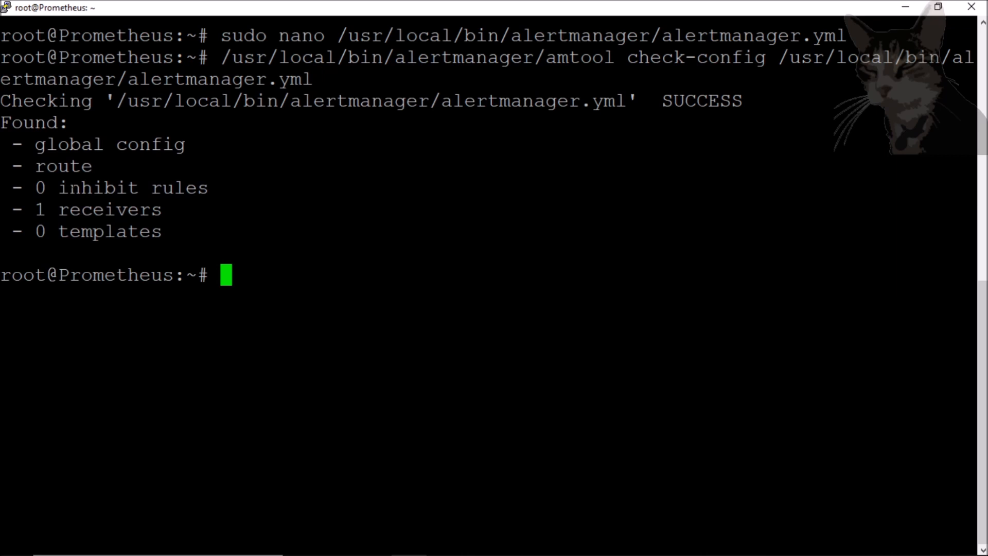
# - Run amtool check-config on alertmanager.yml, restart alertmanager and begin the status command
pyautogui.doubleClick(701, 101)
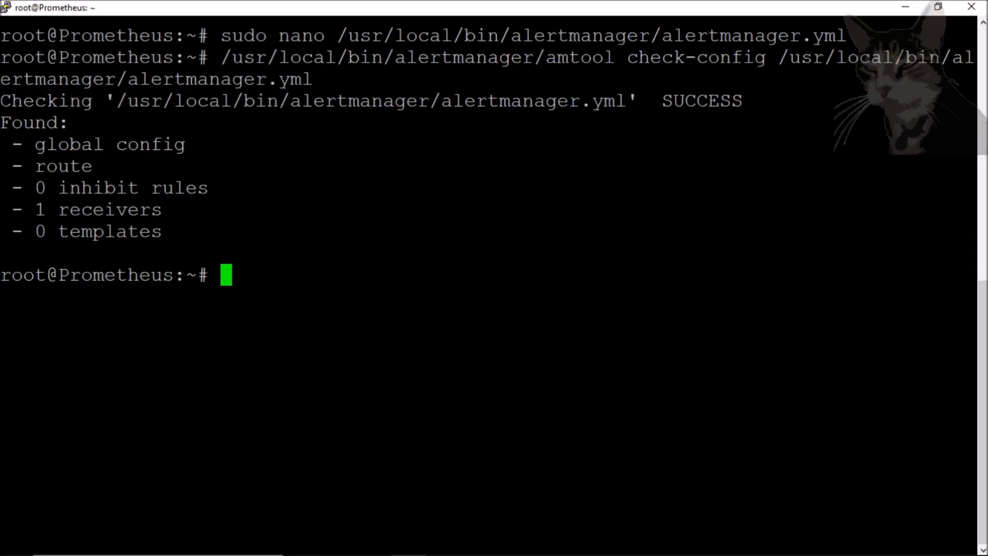
pyautogui.write('sudo service alertmanager start')
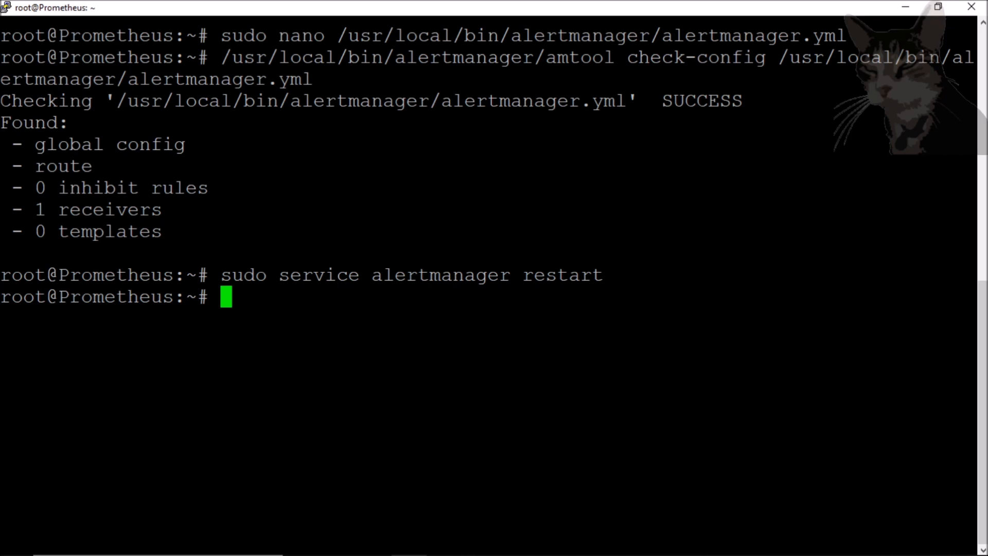
pyautogui.write('sudo service alertmanager')
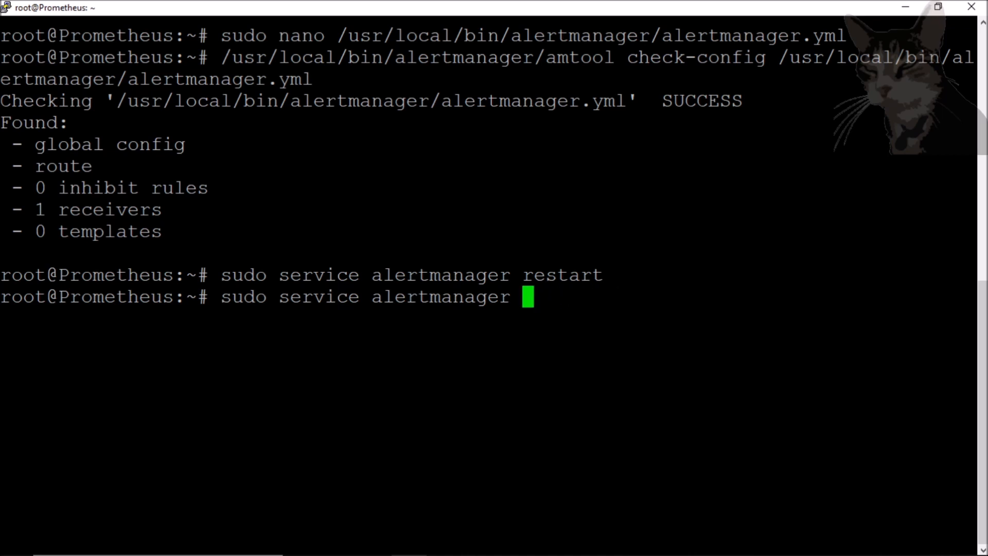
pyautogui.write('status')
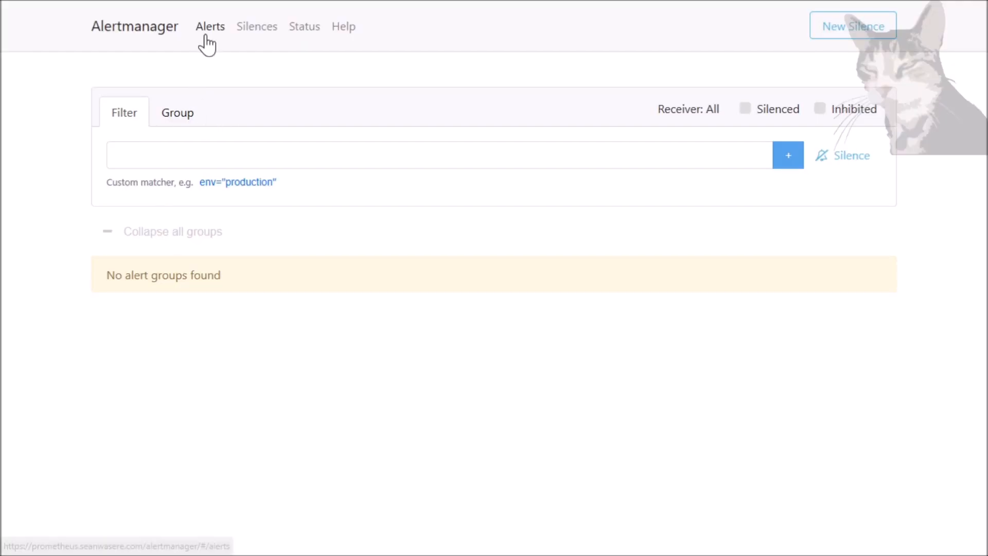
# - Show the Alertmanager Alerts page, which reports no alert groups found
pyautogui.click(257, 27)
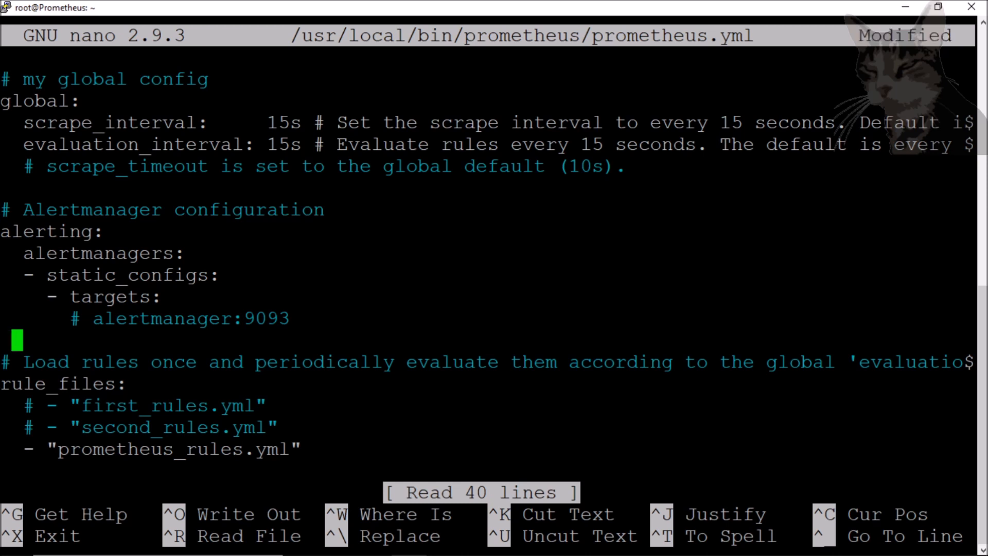
# - Begin typing the '- localhost:9093' Alertmanager target line in prometheus.yml
pyautogui.write('-')
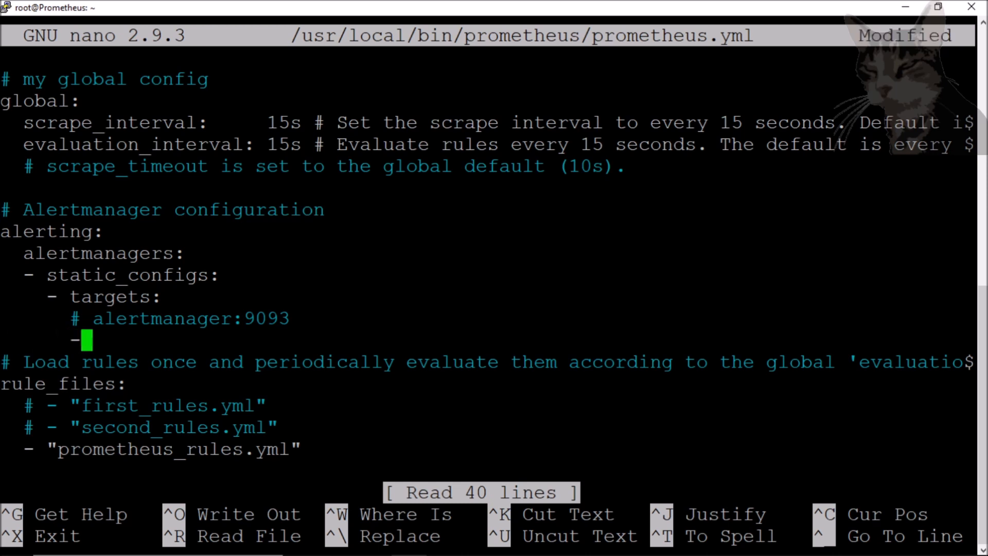
pyautogui.write('localhost')
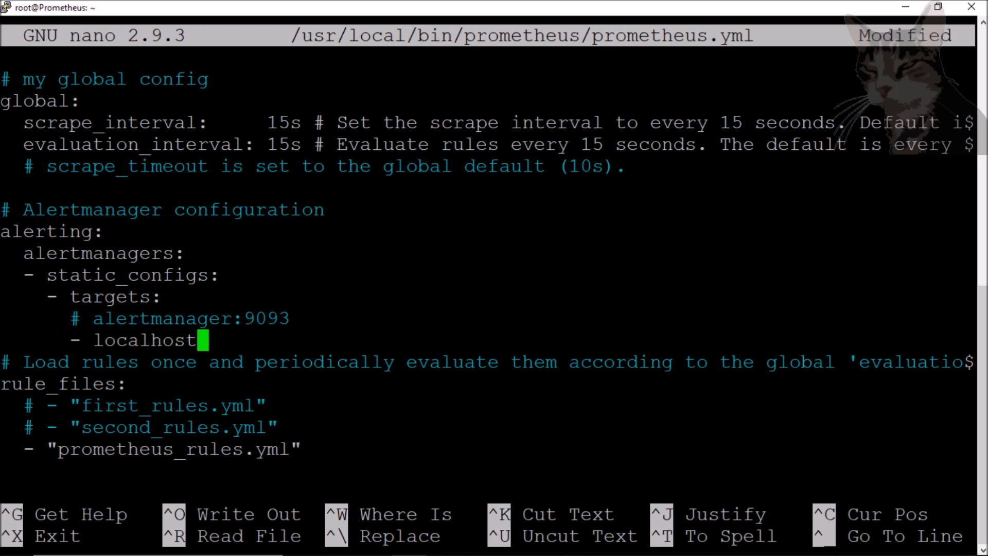
pyautogui.write(':90')
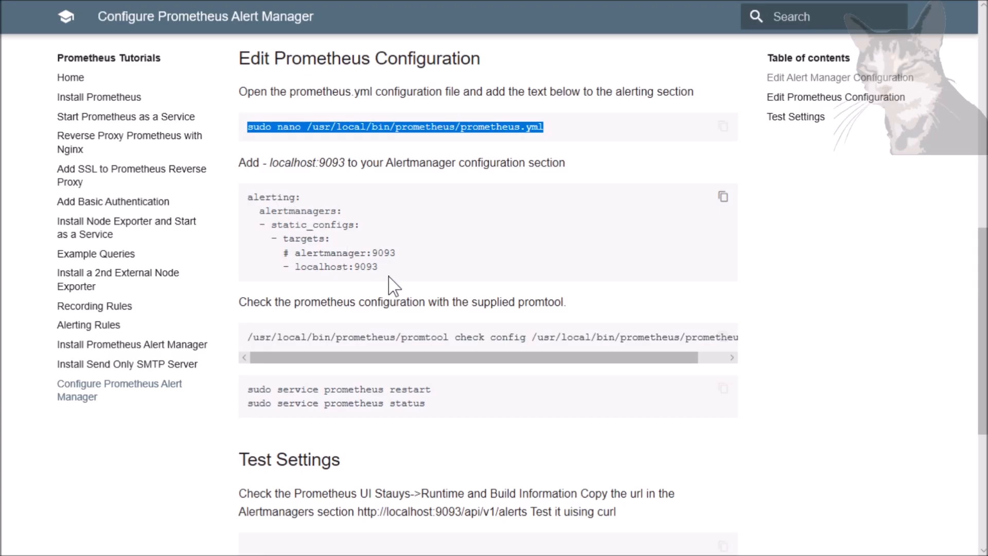
# - Scroll the guide down and select the promtool check config command
pyautogui.scroll(-3)
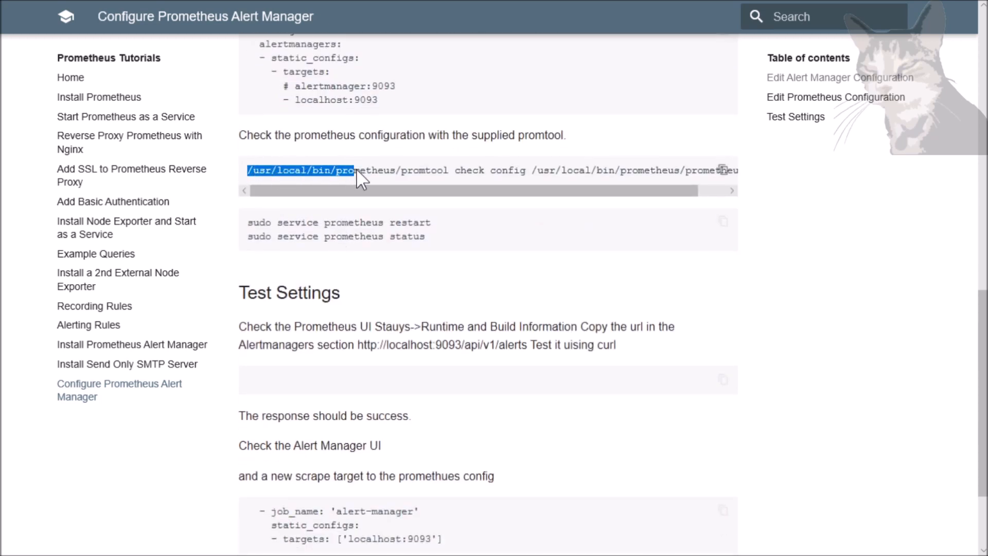
pyautogui.moveTo(357, 170); pyautogui.dragTo(693, 170)
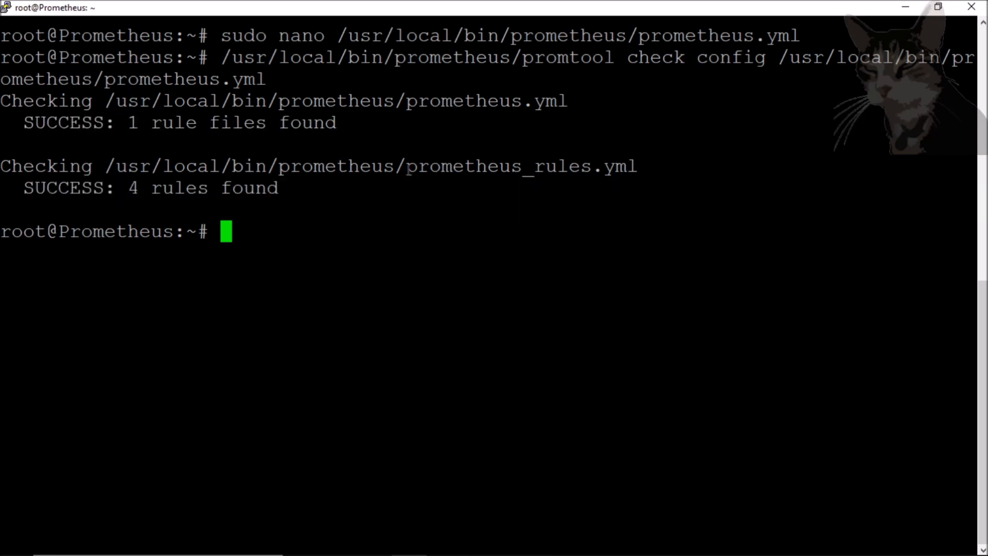
# - Run the promtool config check and restart the prometheus service
pyautogui.doubleClick(521, 166)
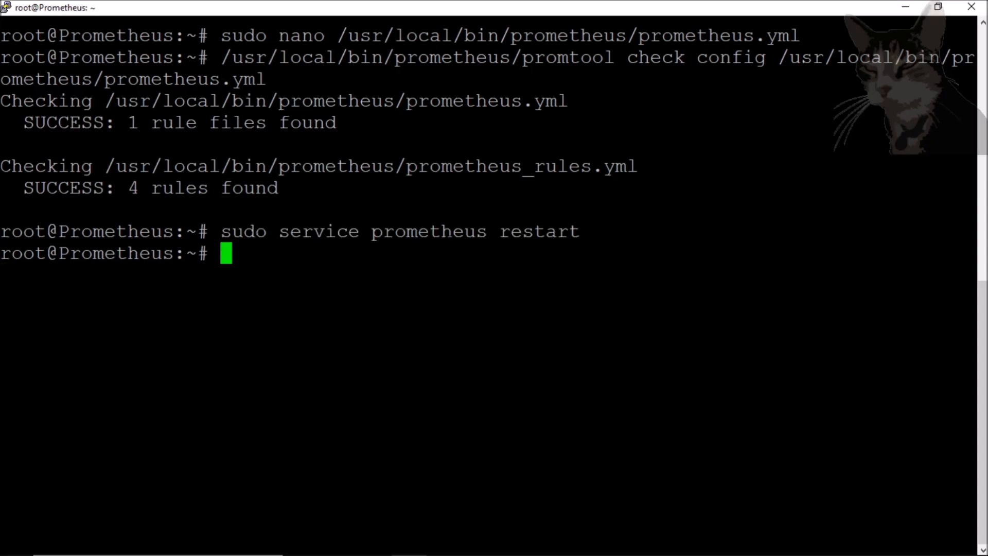
pyautogui.write('sudo service prometheus res')
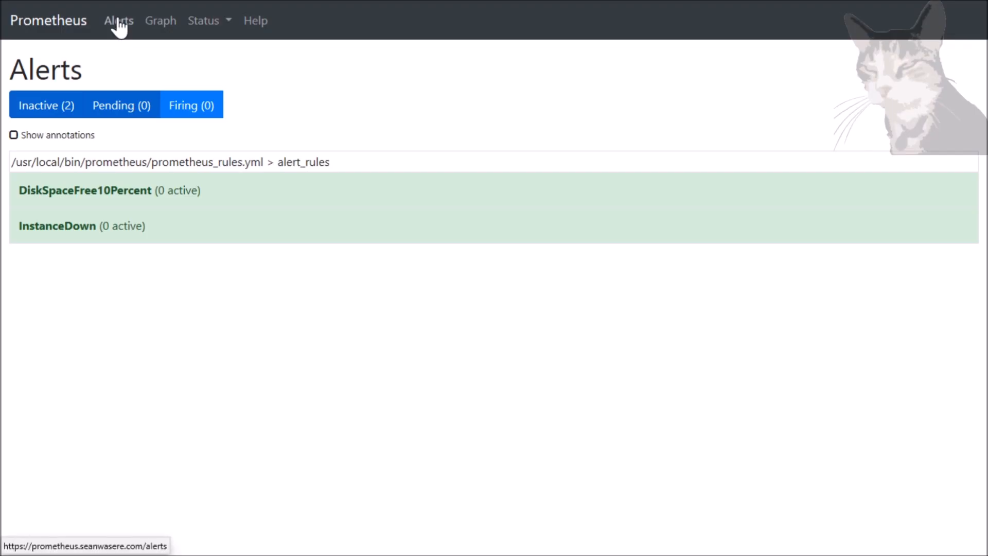
# - Open Runtime & Build Information and select the localhost:9093 Alertmanager endpoint URL
pyautogui.click(161, 20)
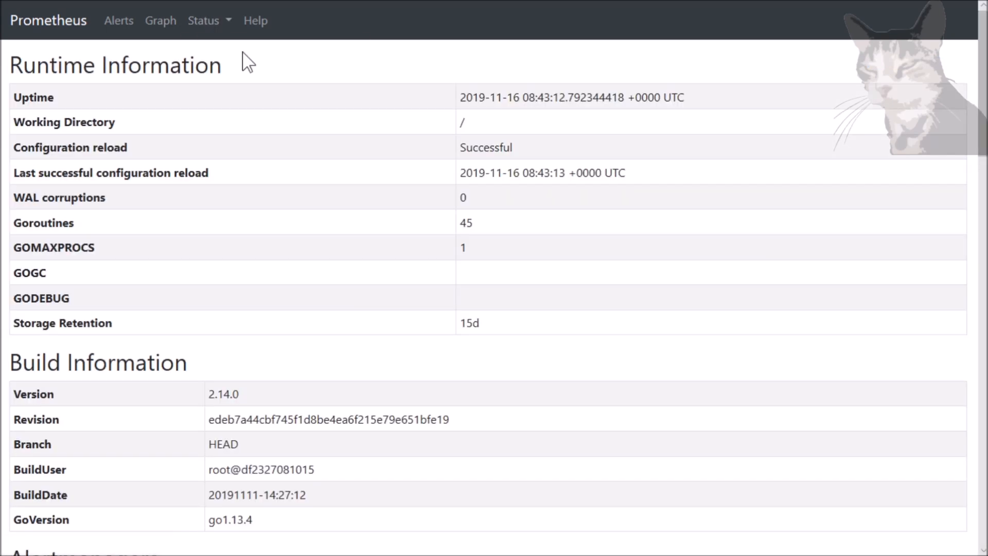
pyautogui.scroll(-3)
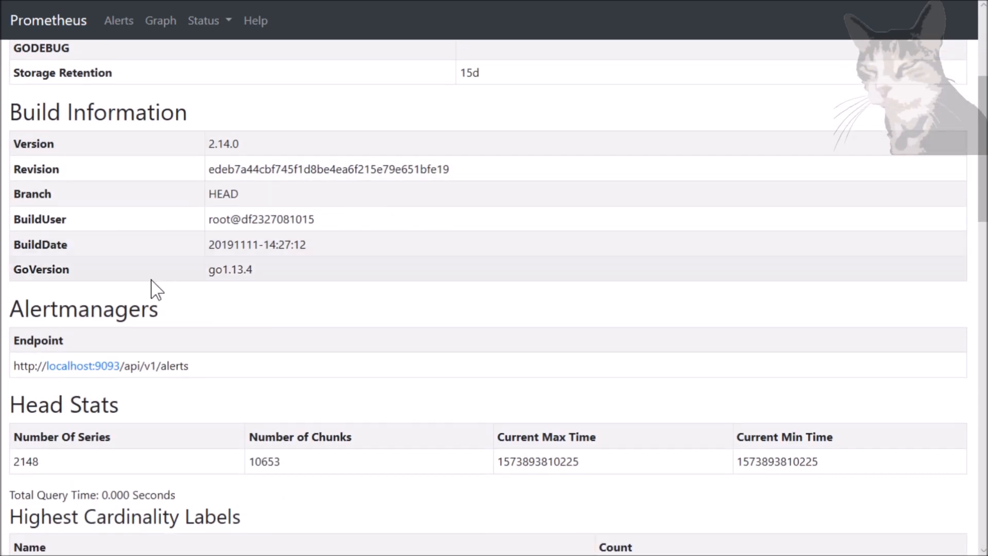
pyautogui.click(203, 20)
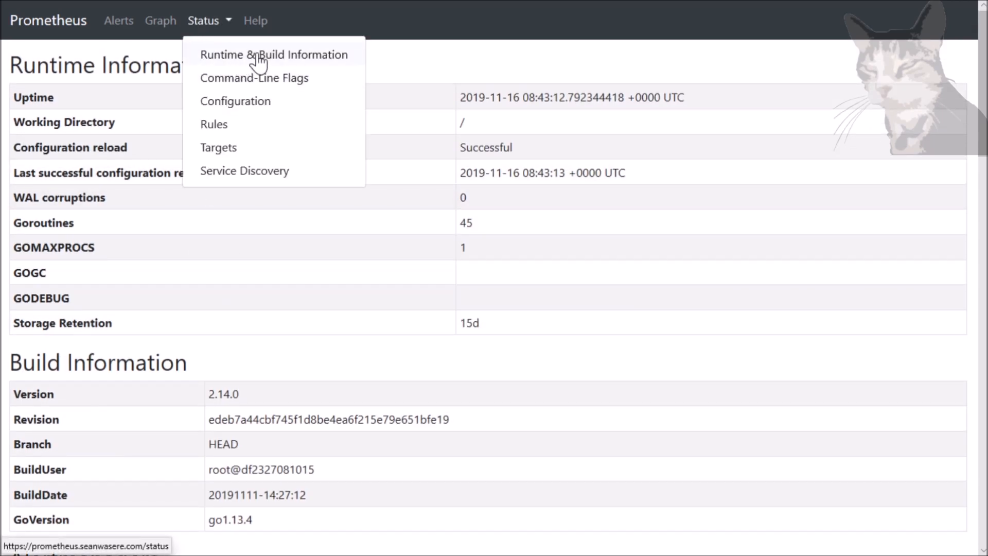
pyautogui.scroll(-3)
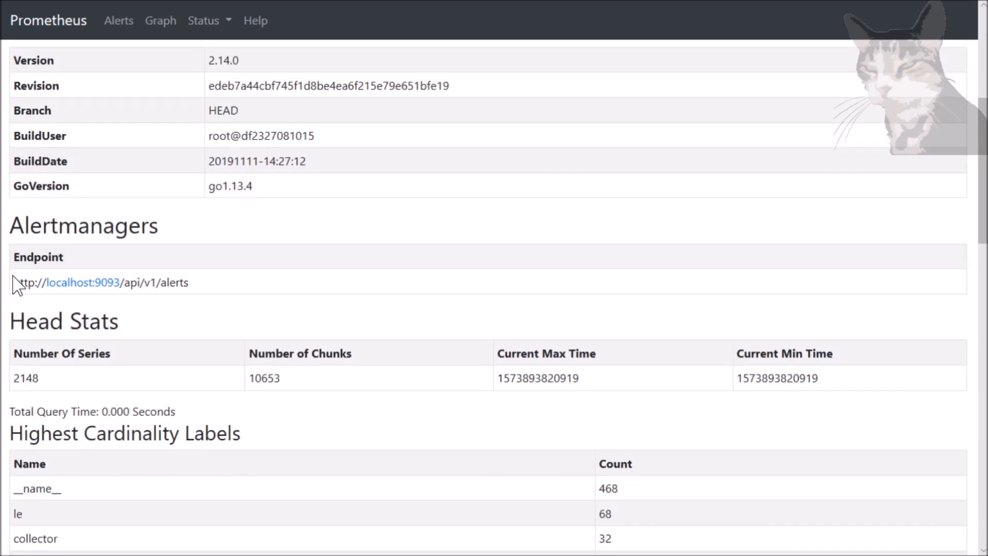
pyautogui.tripleClick(99, 281)
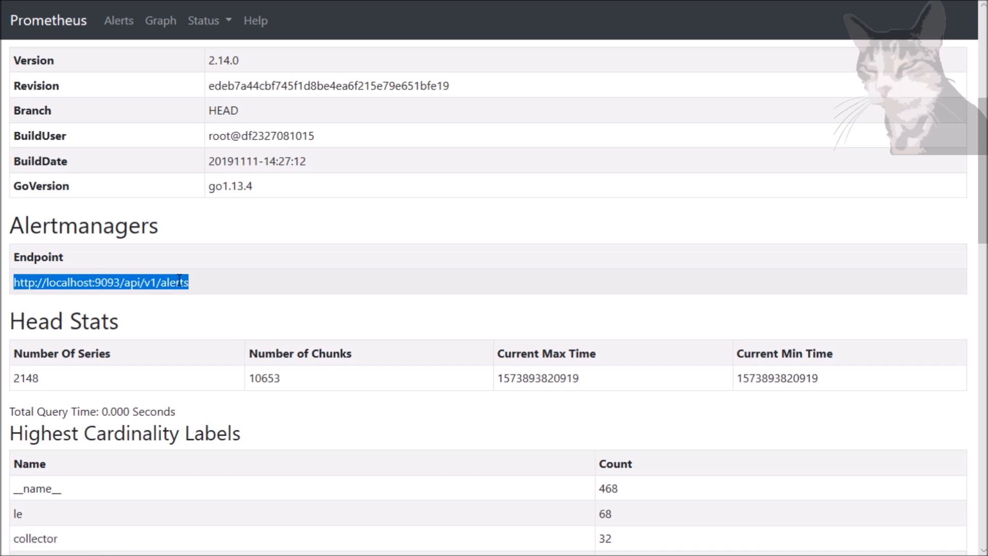
pyautogui.moveTo(260, 295)
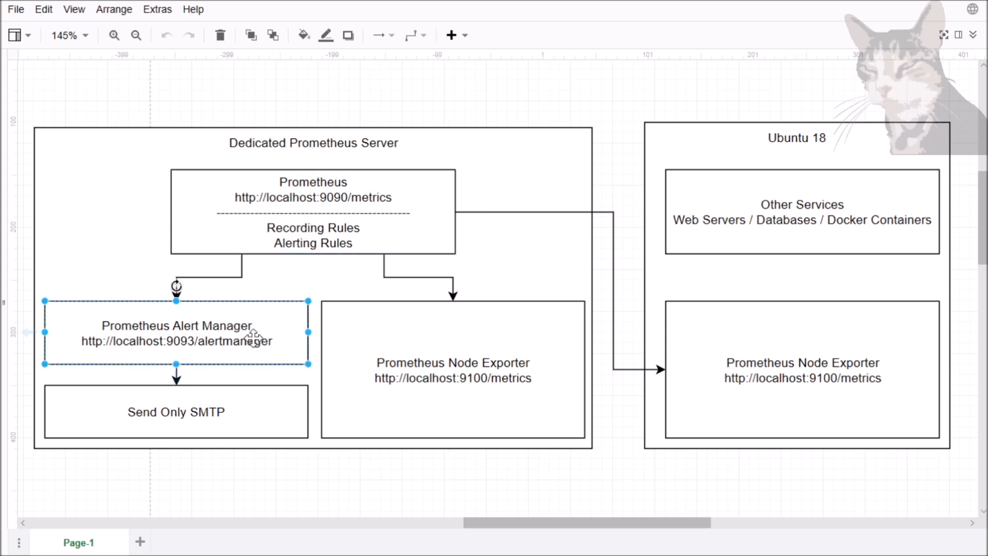
pyautogui.click(802, 369)
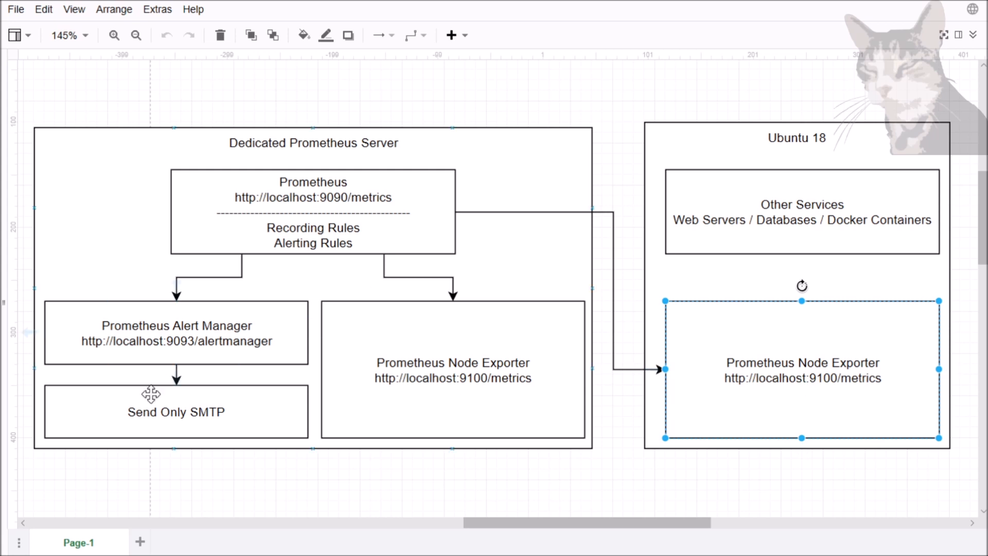
pyautogui.click(176, 412)
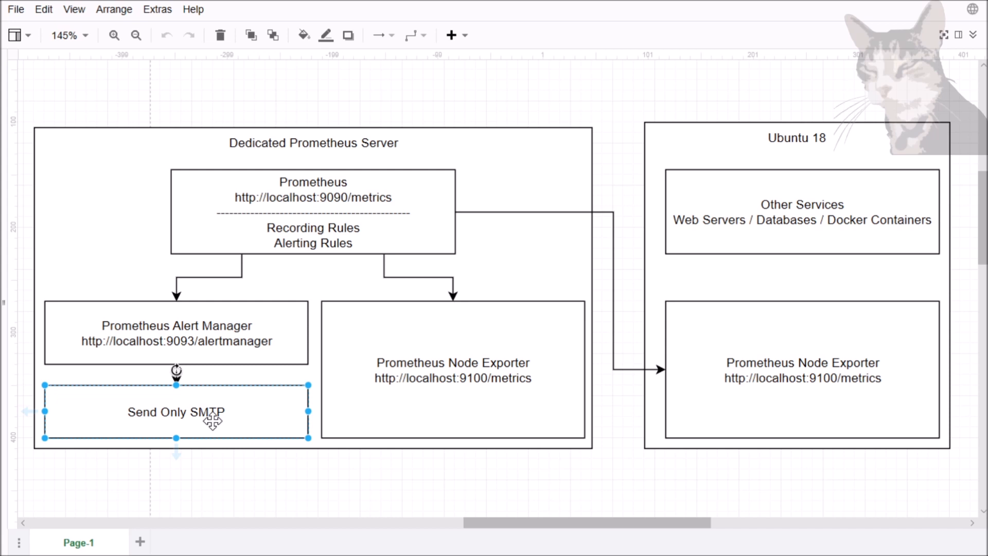
pyautogui.moveTo(224, 417)
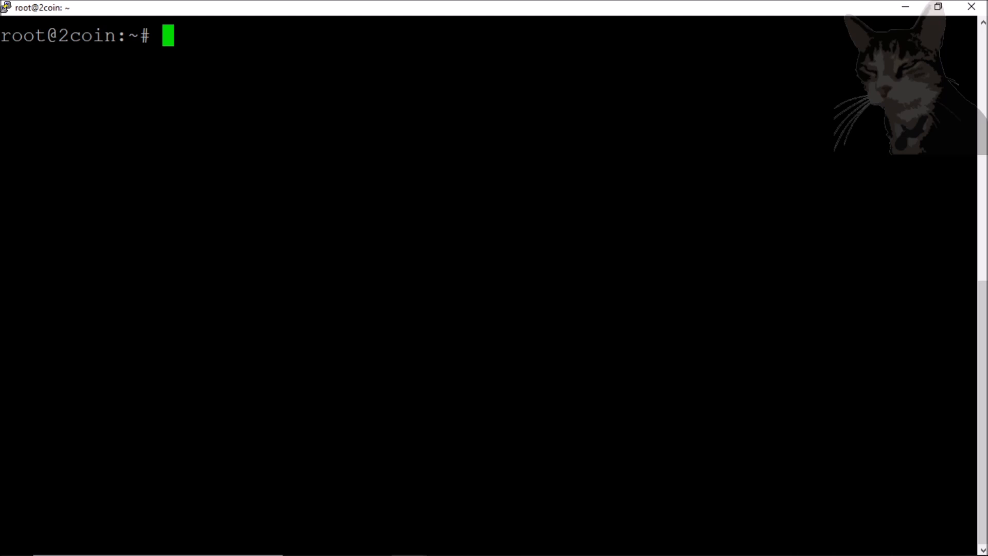
# - Type a 'sudo service node-exporter' command in the remote server's shell
pyautogui.write('sudo service node-exporter s')
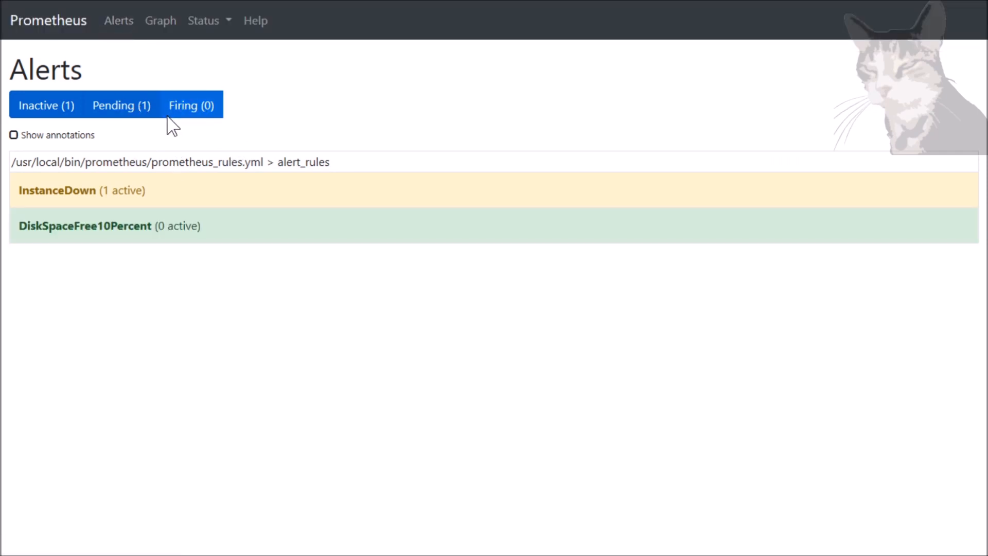
# - Open the Prometheus Alerts page to see InstanceDown pending for one instance
pyautogui.click(250, 10)
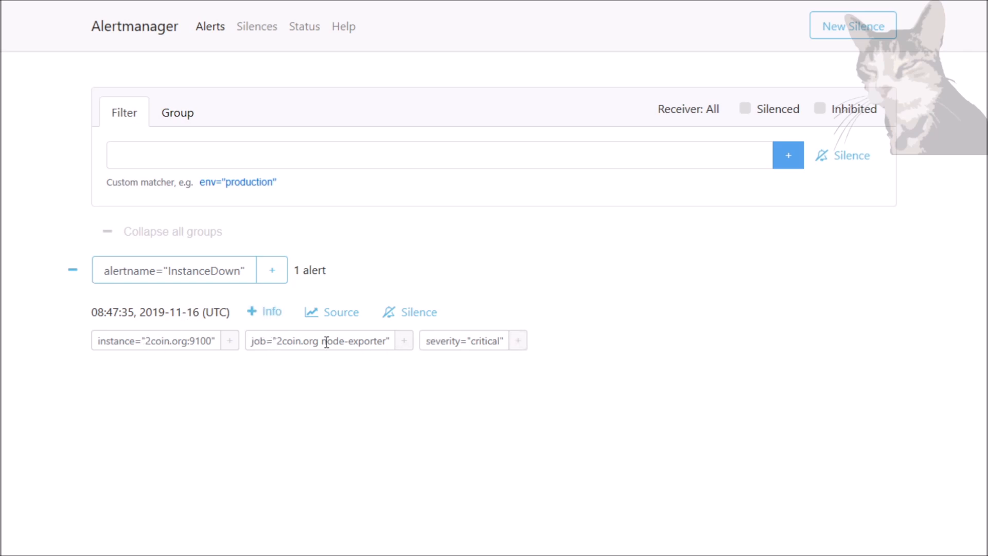
pyautogui.moveTo(264, 312)
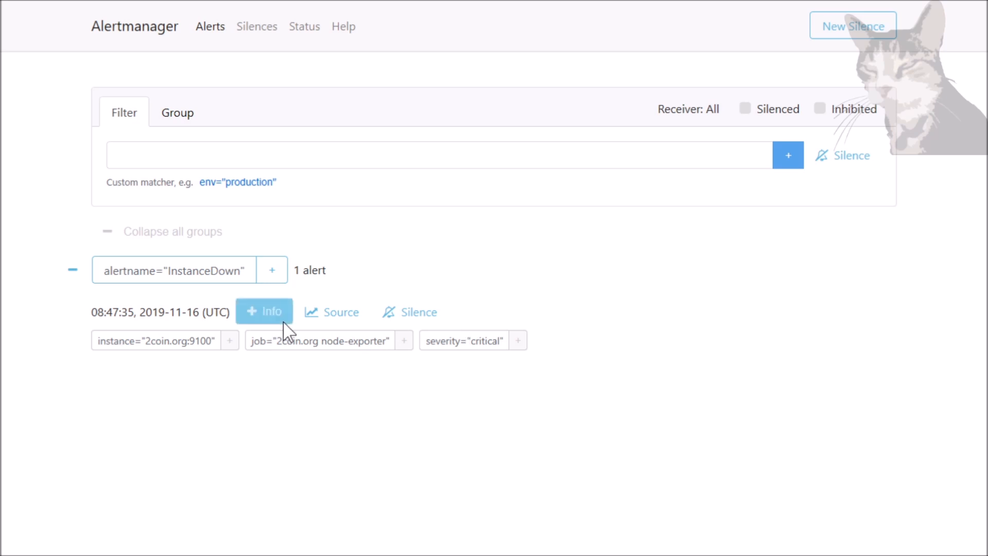
# - Show the InstanceDown alert's description and summary in Alertmanager, then expand its firing rule in Prometheus
pyautogui.click(264, 312)
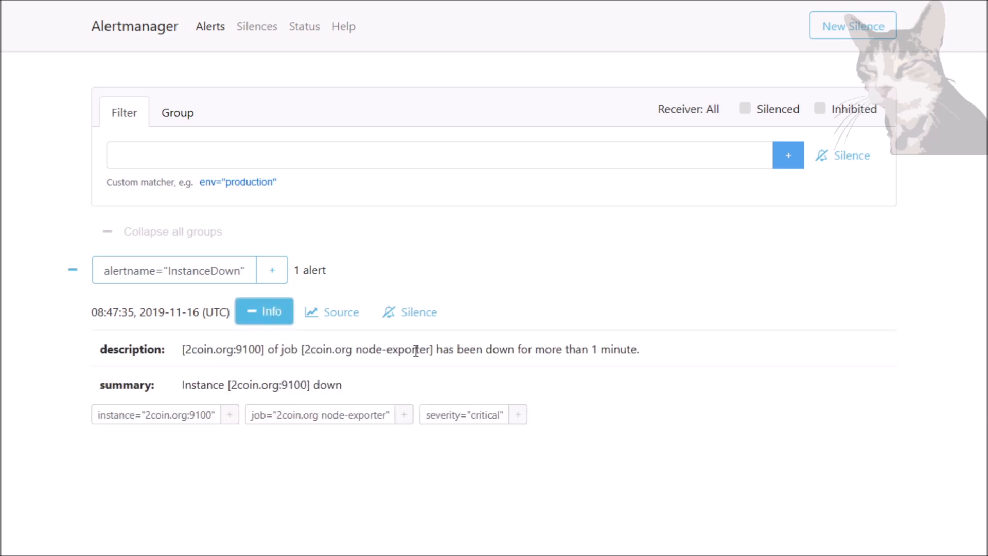
pyautogui.moveTo(441, 349); pyautogui.dragTo(638, 349)
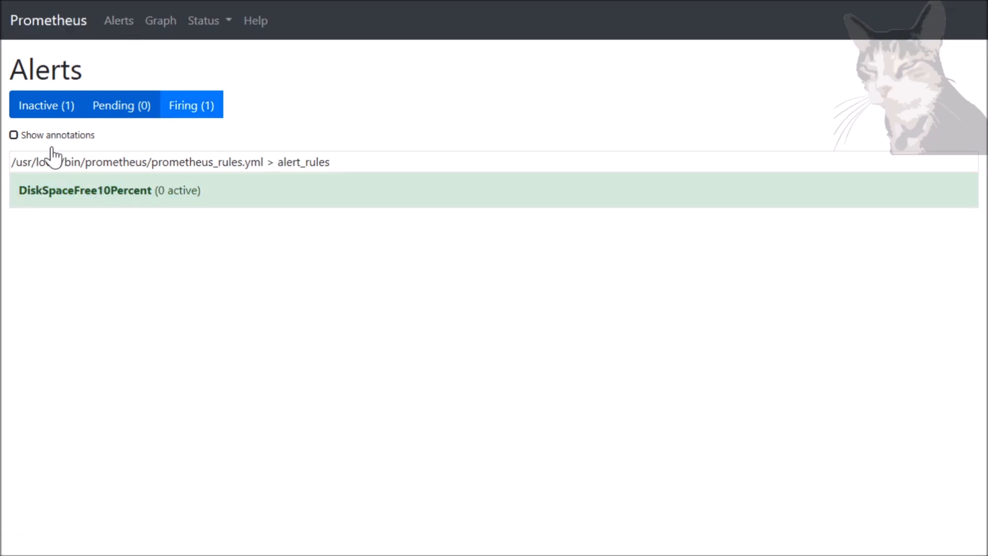
pyautogui.click(190, 105)
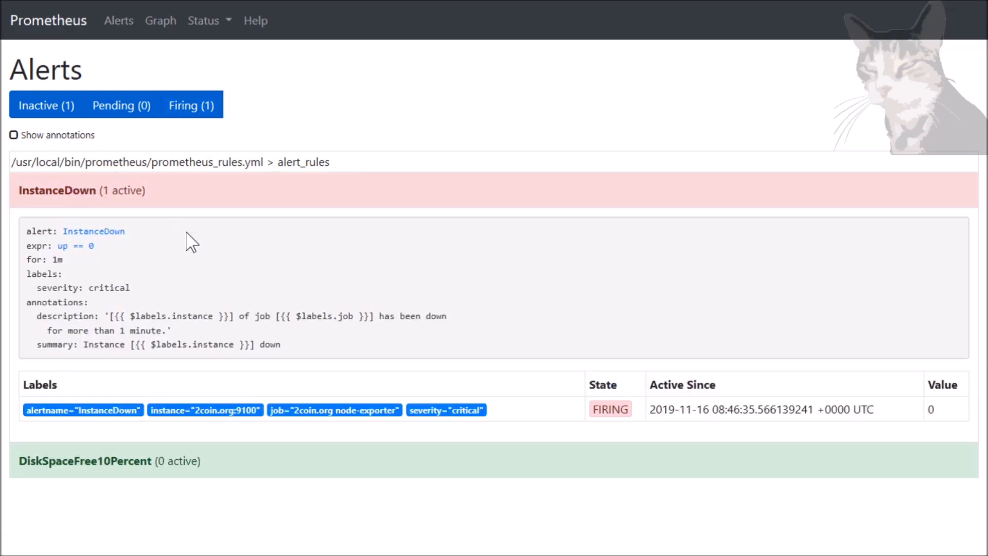
pyautogui.moveTo(309, 177)
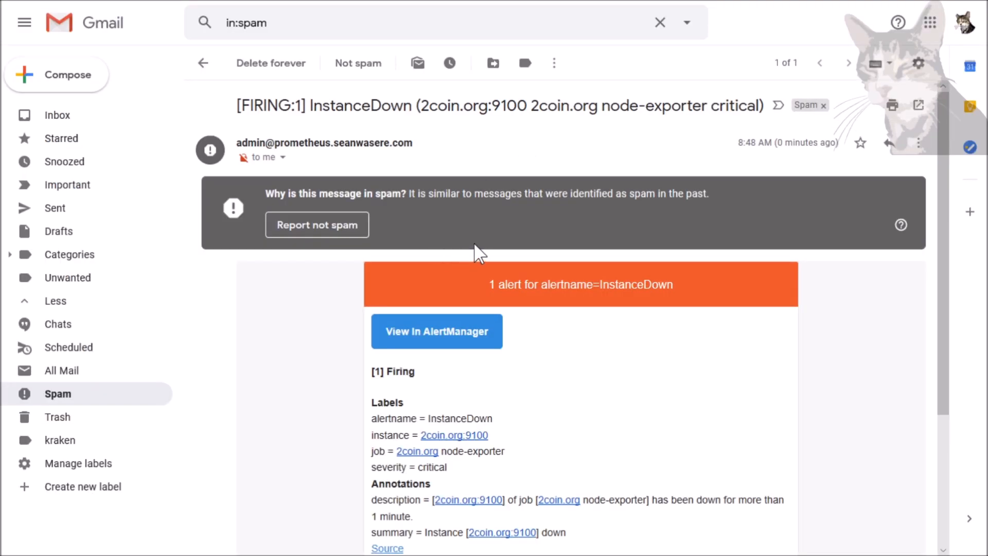
pyautogui.moveTo(350, 196)
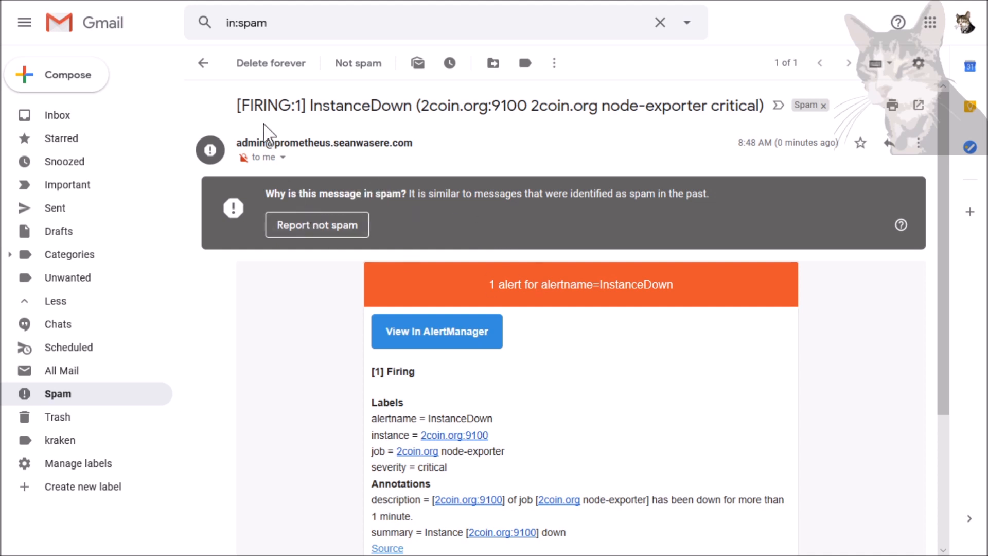
# - Read the FIRING InstanceDown email for 2coin.org:9100 in Spam, scrolling through labels and annotations
pyautogui.doubleClick(270, 105)
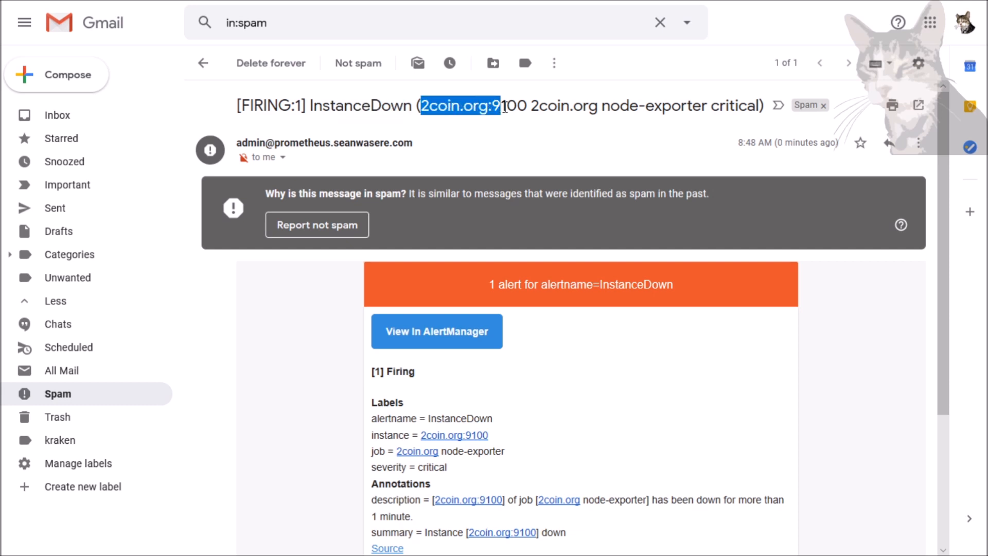
pyautogui.scroll(-3)
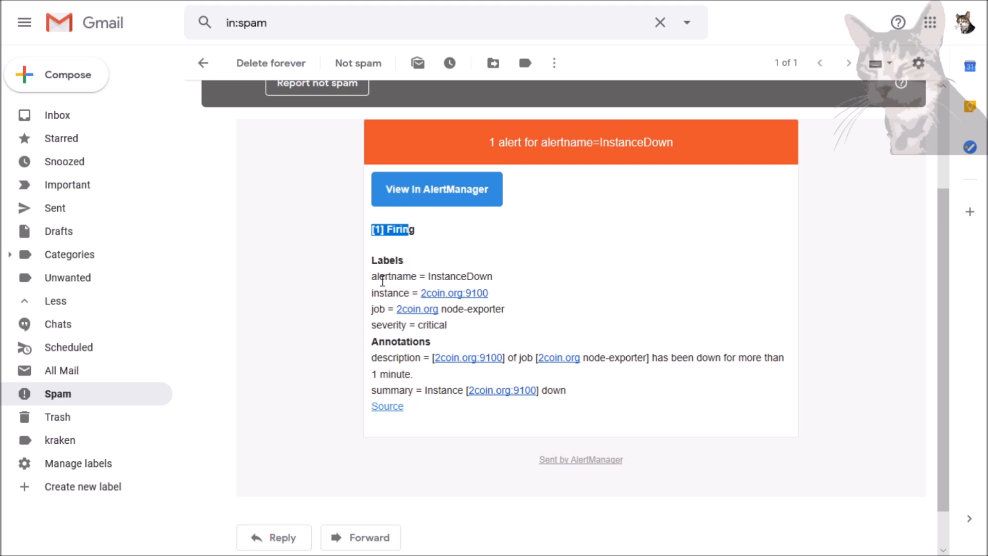
pyautogui.moveTo(453, 293)
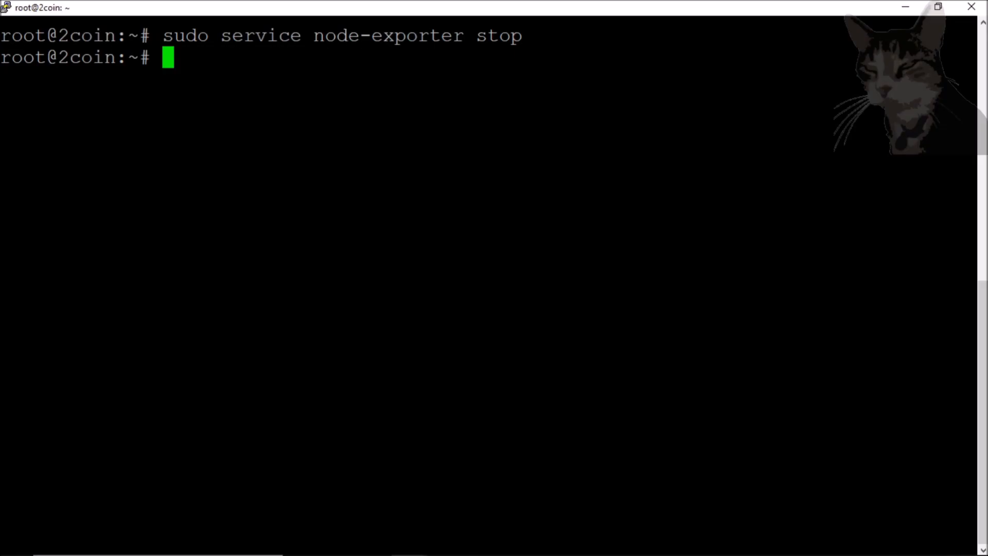
# - Run 'sudo service node-exporter start' on the 2coin host
pyautogui.write('sudo service node-exporter start')
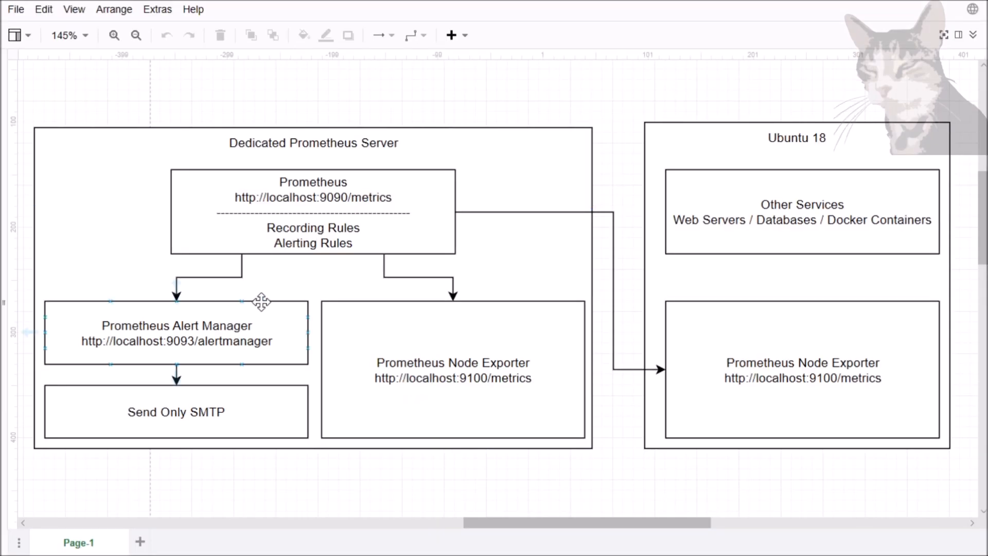
pyautogui.click(452, 370)
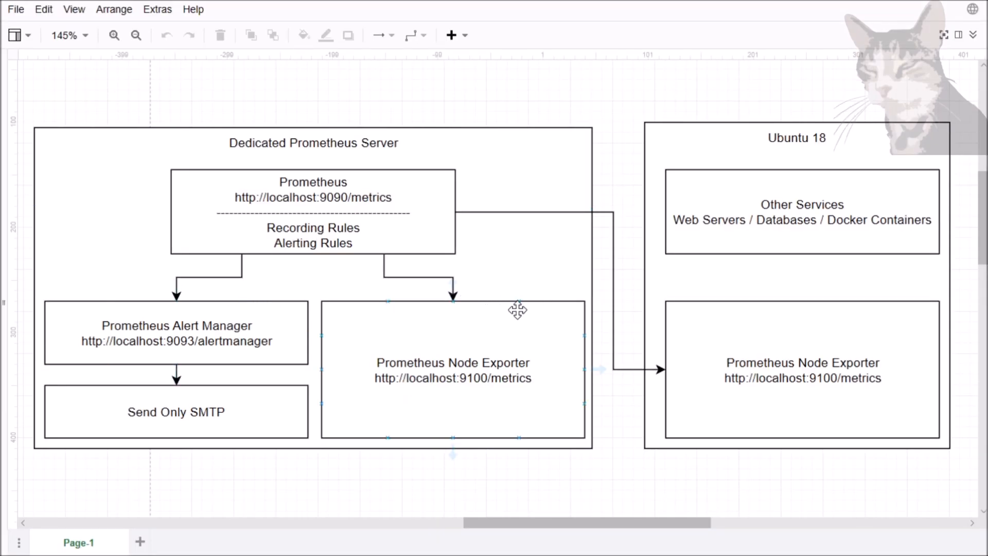
pyautogui.click(176, 333)
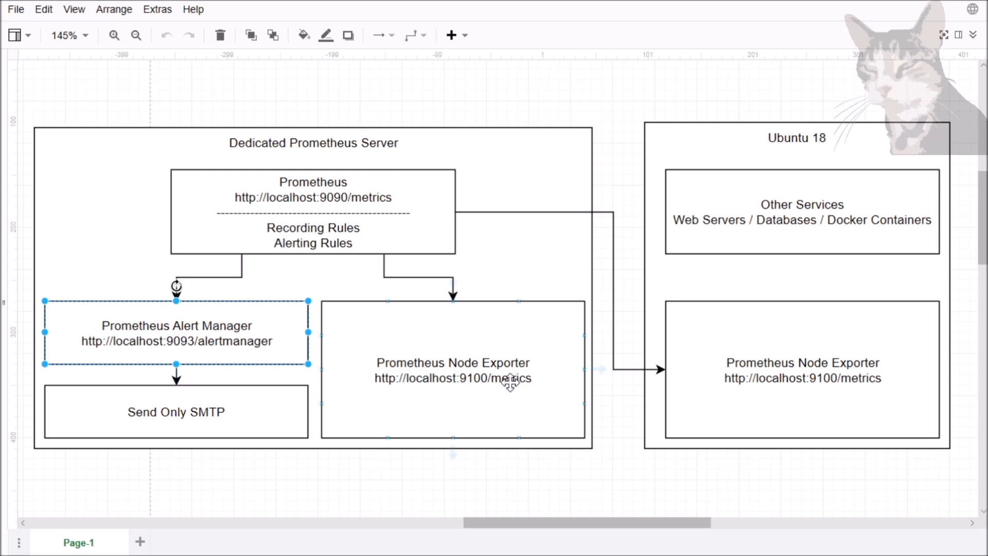
pyautogui.click(802, 368)
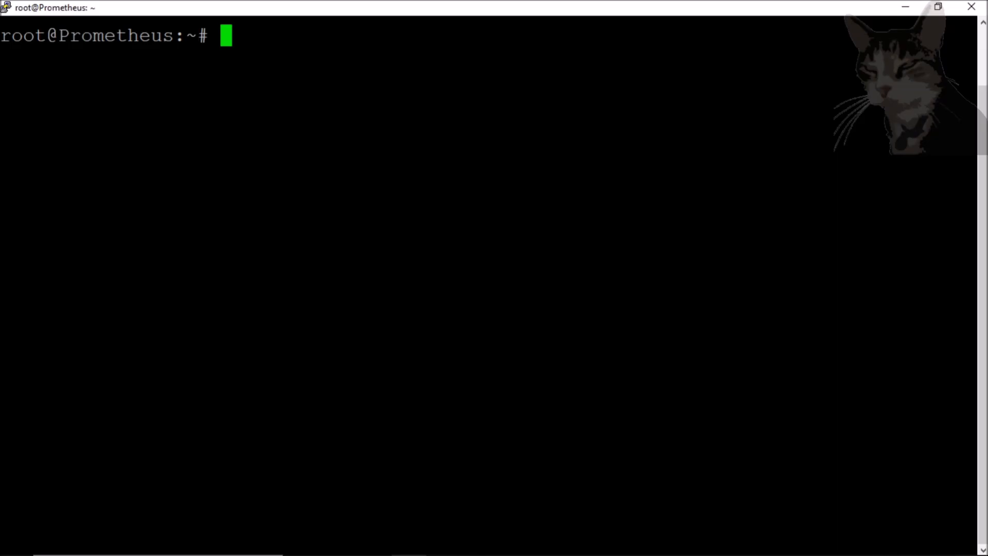
# - Add an alert-manager job for localhost:9093 to /usr/local/bin/prometheus/prometheus.yml, save, and check the Prometheus service
pyautogui.write('sudo nano')
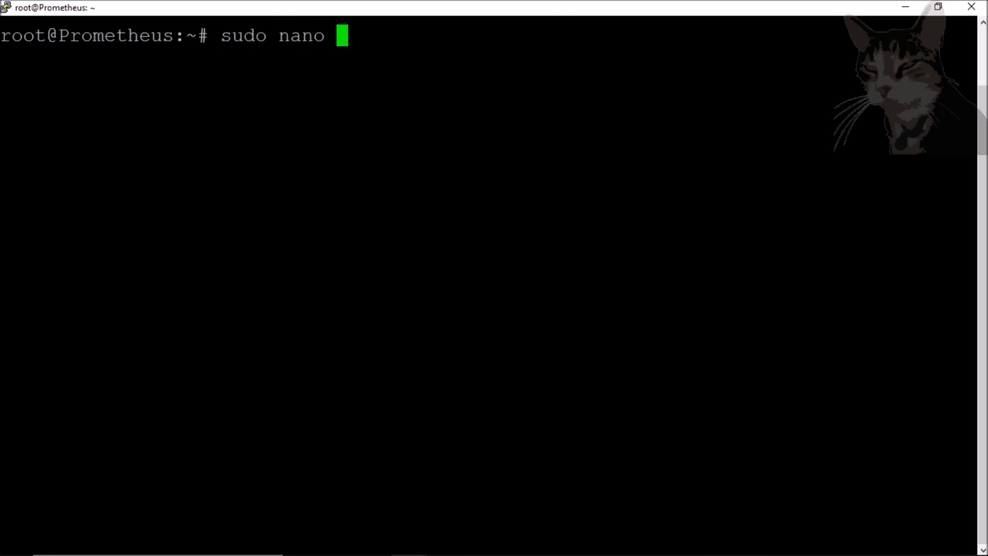
pyautogui.write('/usr/local/bin/prometheus/prometheus.yml')
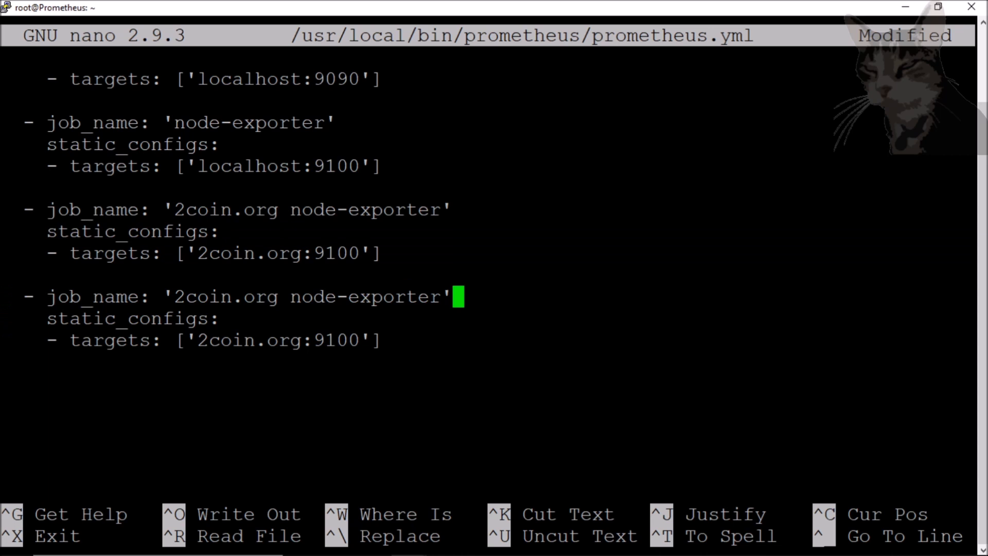
pyautogui.write("alert'")
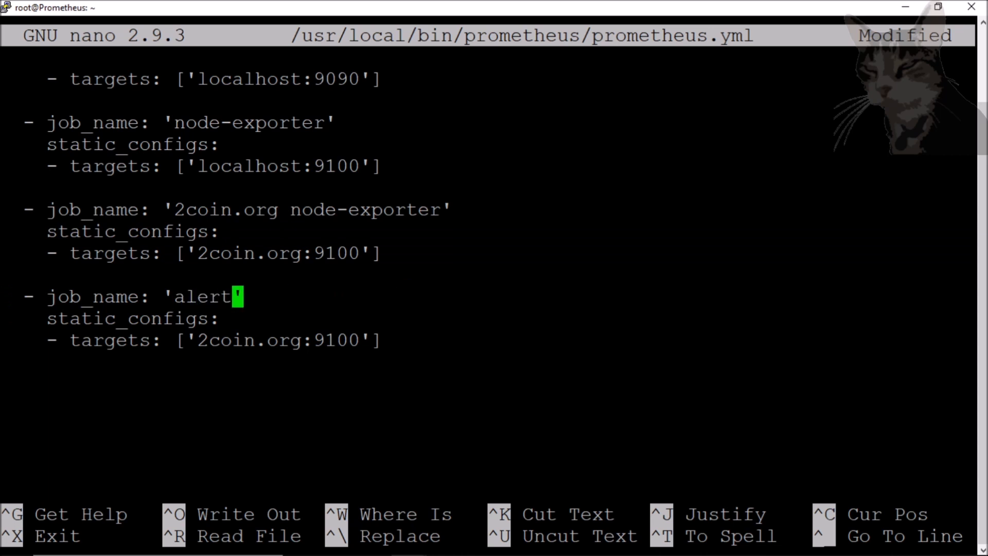
pyautogui.write('-manager')
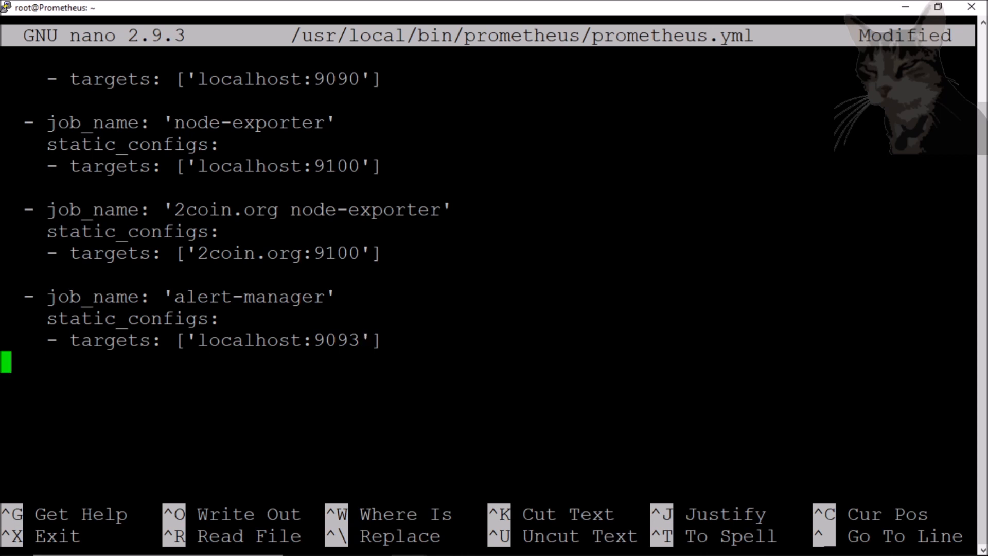
pyautogui.press('ctrl+o')
pyautogui.write('sudo service prometheus restart')
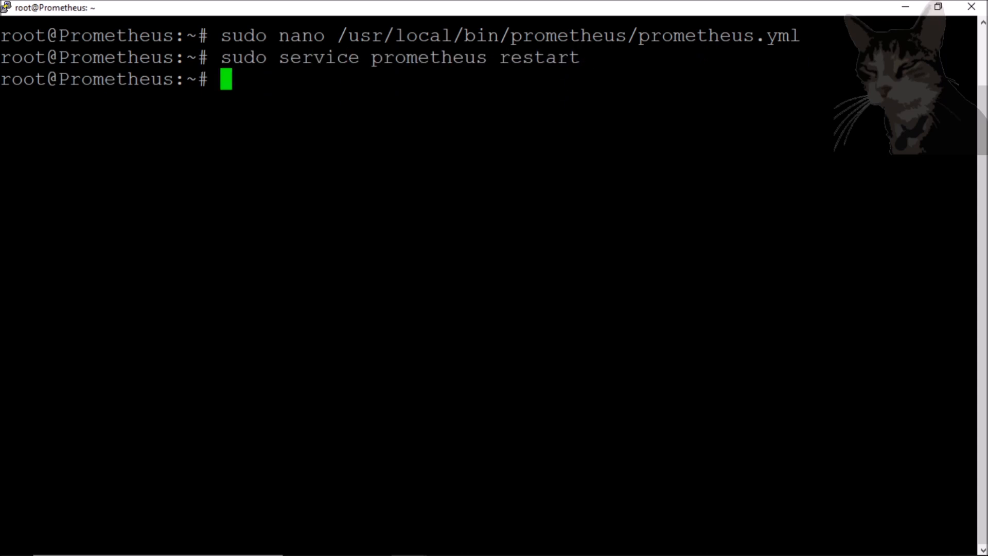
pyautogui.write('clear')
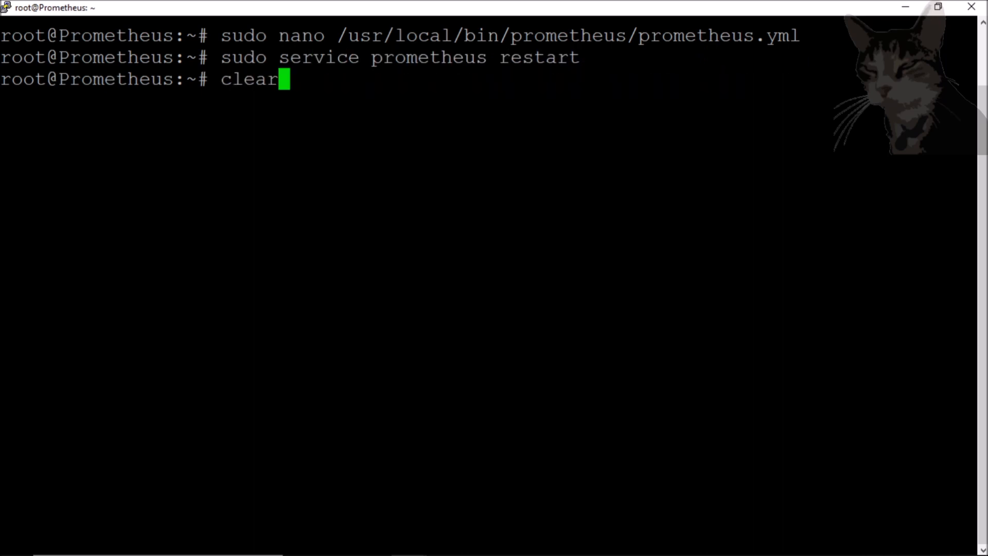
pyautogui.write('sudo service prometheus status')
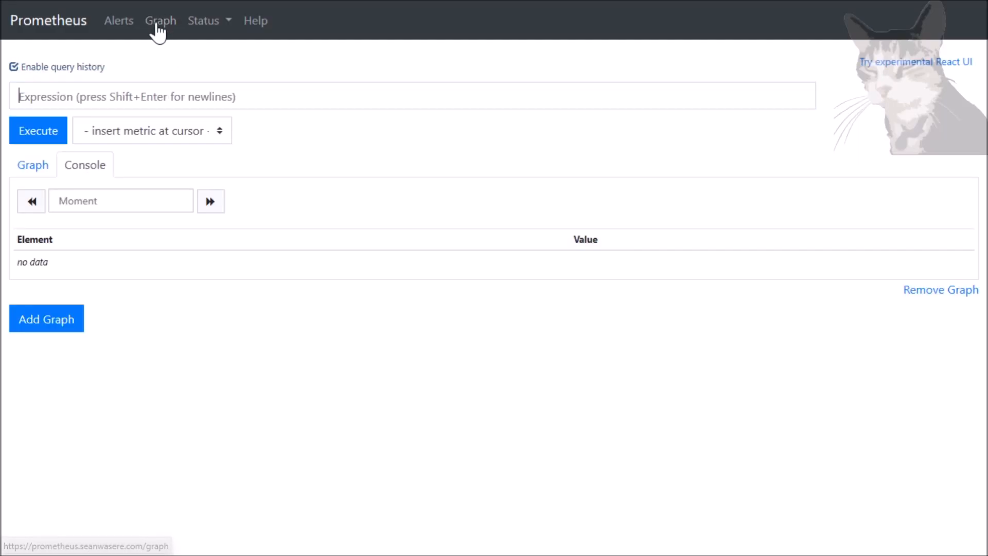
# - Run the 'up' query and confirm all four targets, including alert-manager on localhost:9093, return 1
pyautogui.click(151, 130)
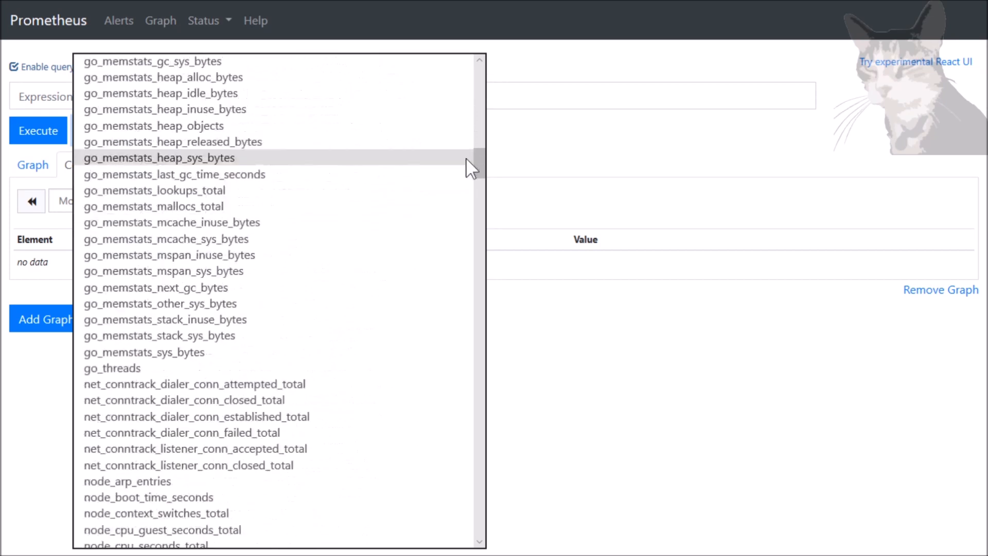
pyautogui.click(37, 132)
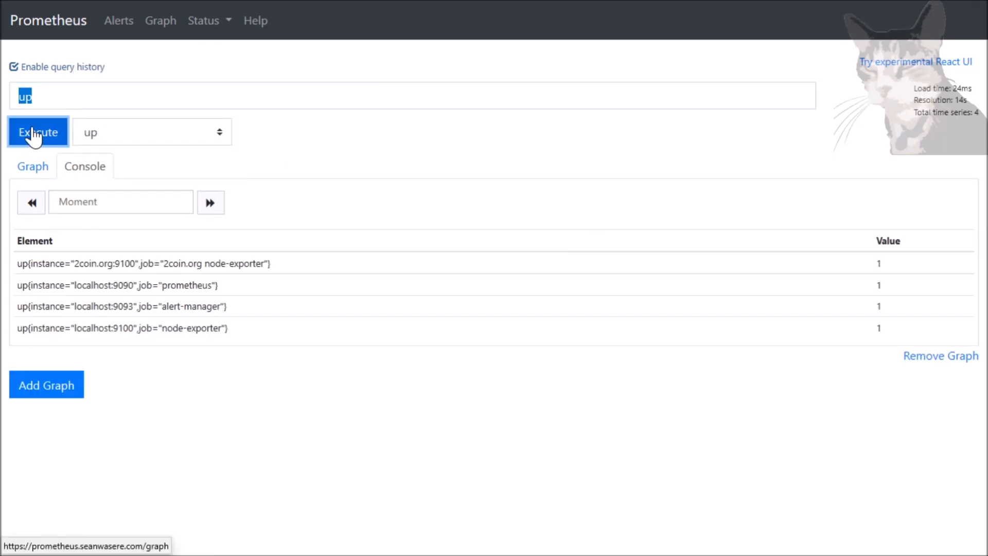
pyautogui.moveTo(224, 291)
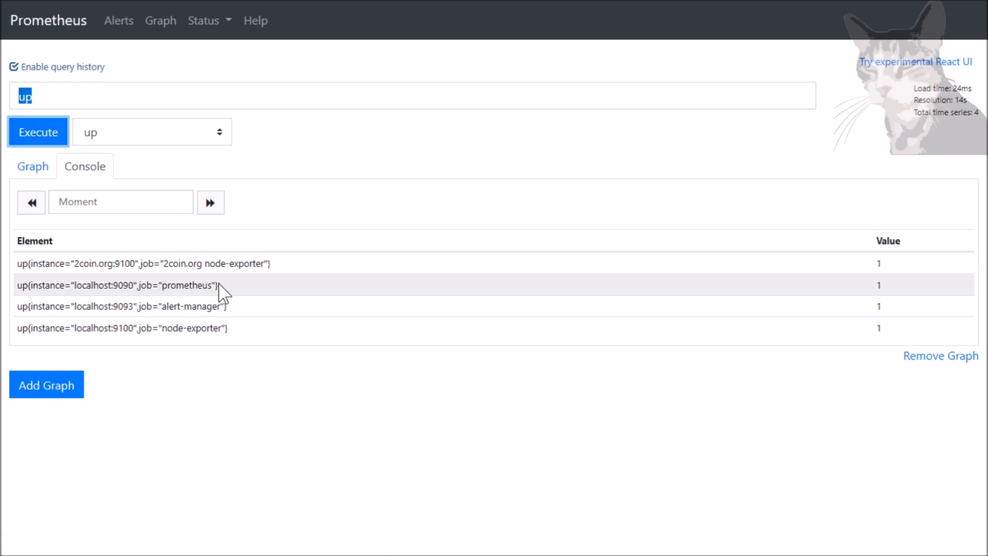
pyautogui.doubleClick(193, 306)
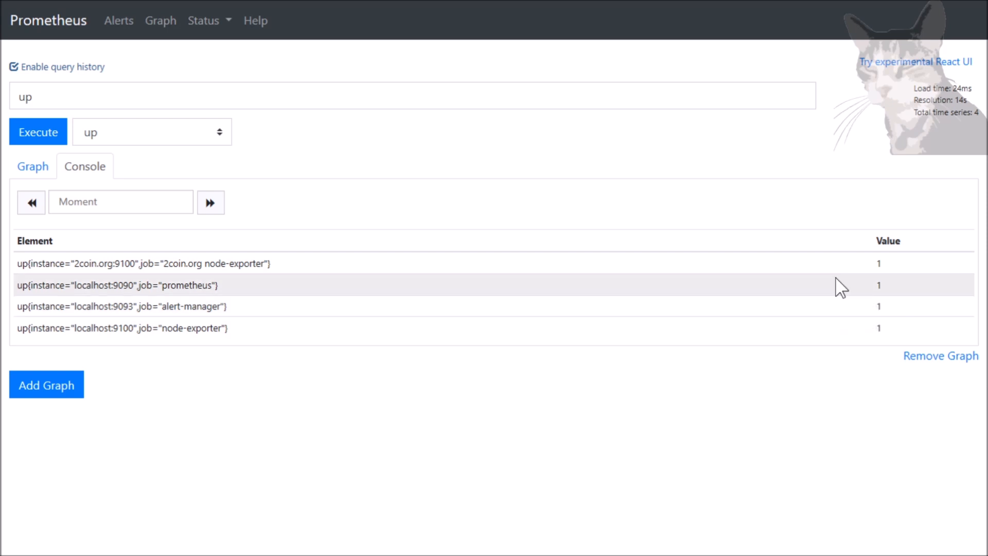
pyautogui.moveTo(118, 20)
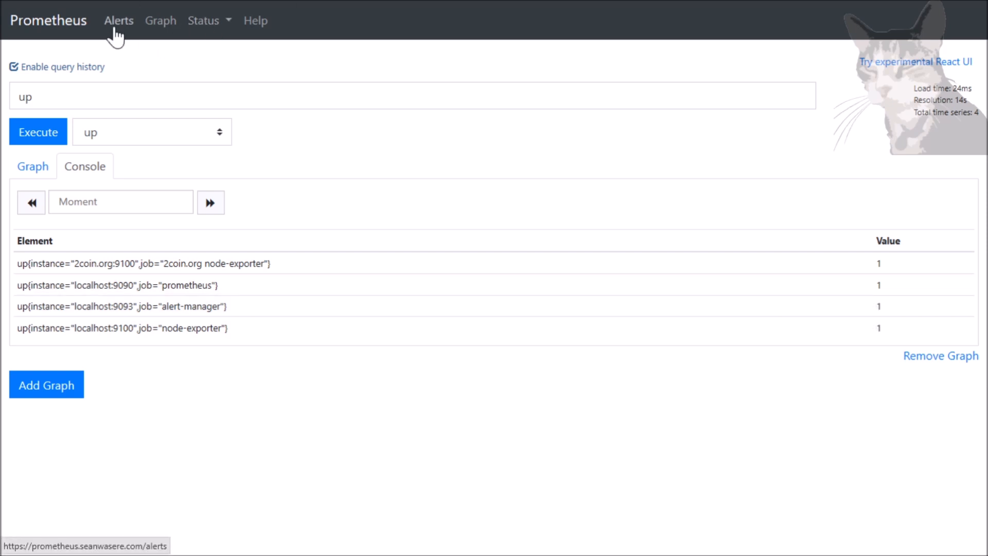
# - Check that Alertmanager has no alerts, then find require_tls: false under smtp-local in Status
pyautogui.click(118, 20)
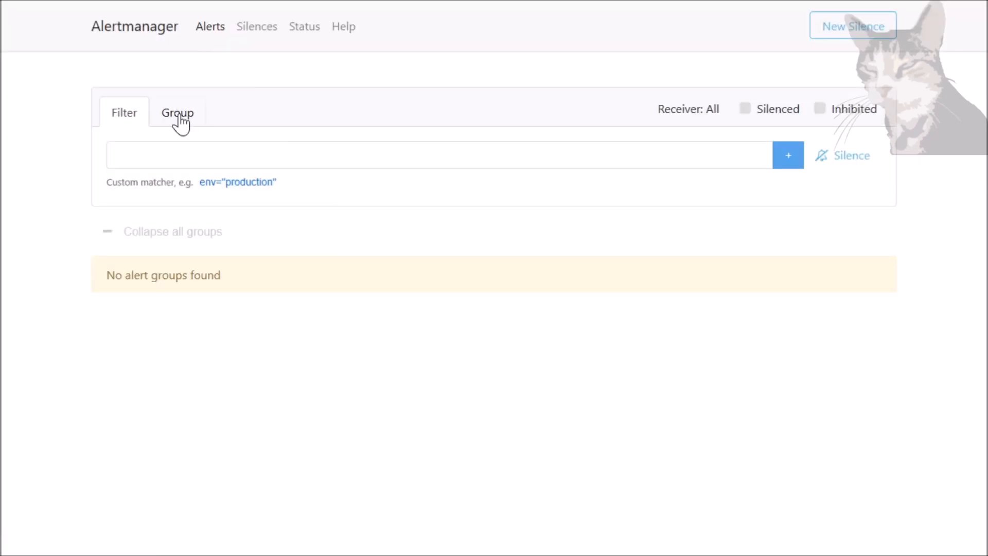
pyautogui.click(304, 26)
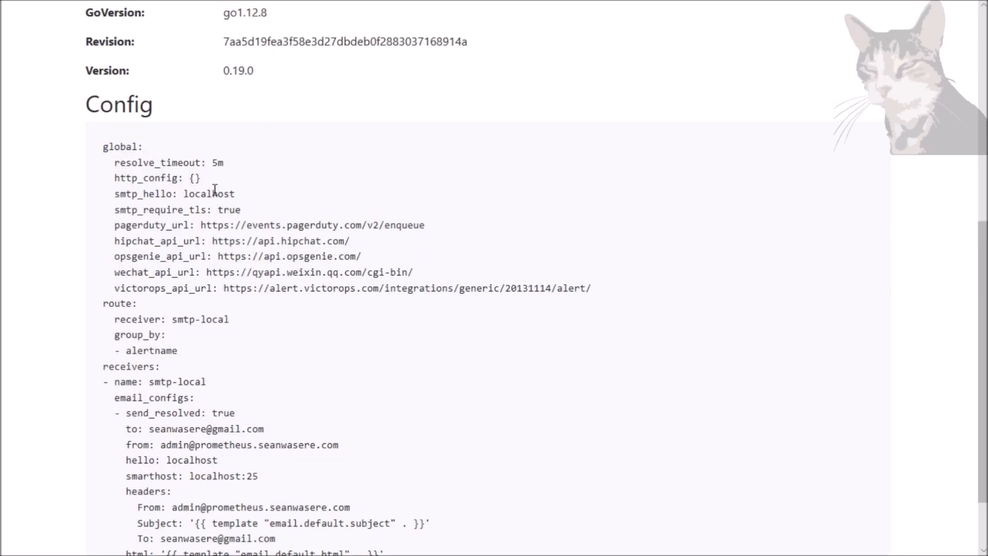
pyautogui.scroll(-3)
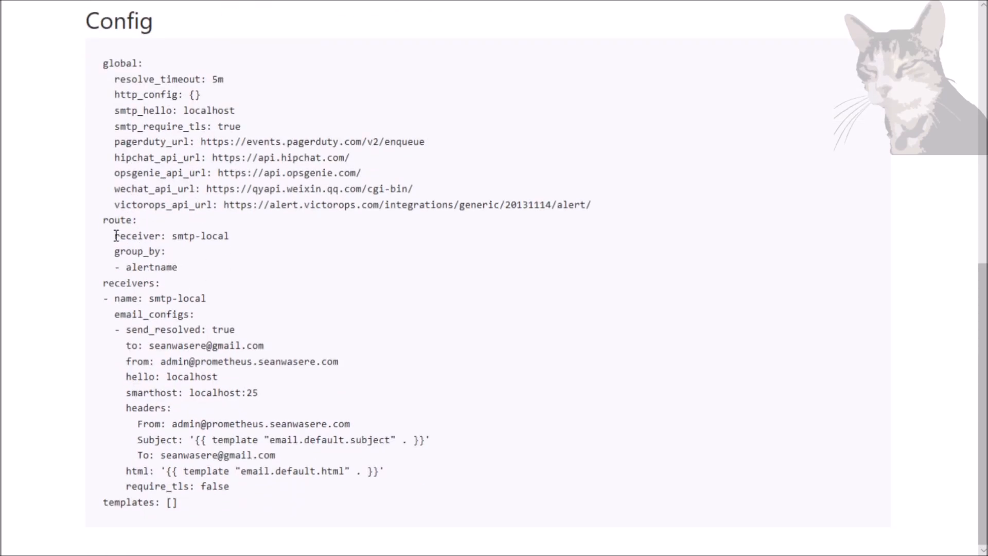
pyautogui.moveTo(114, 236); pyautogui.dragTo(178, 267)
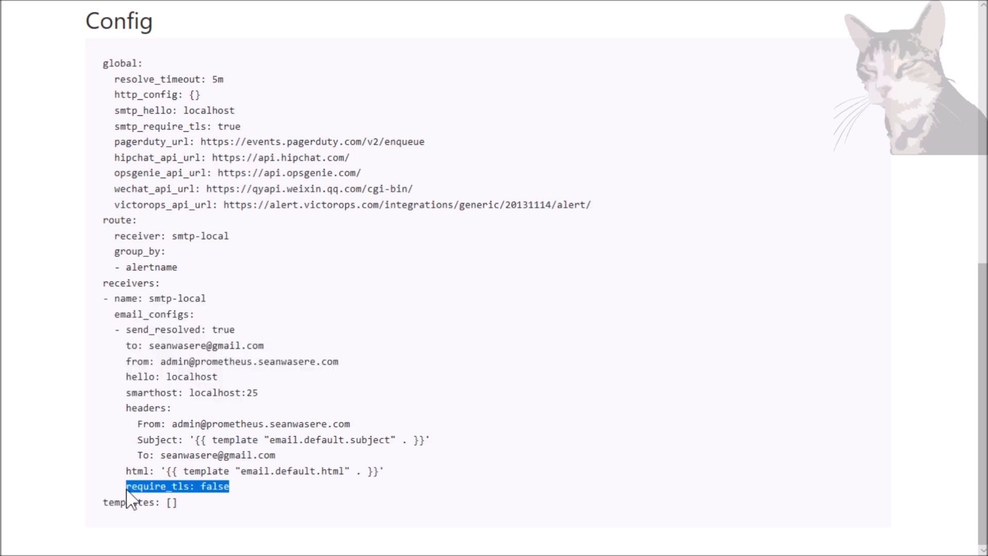
pyautogui.moveTo(226, 302)
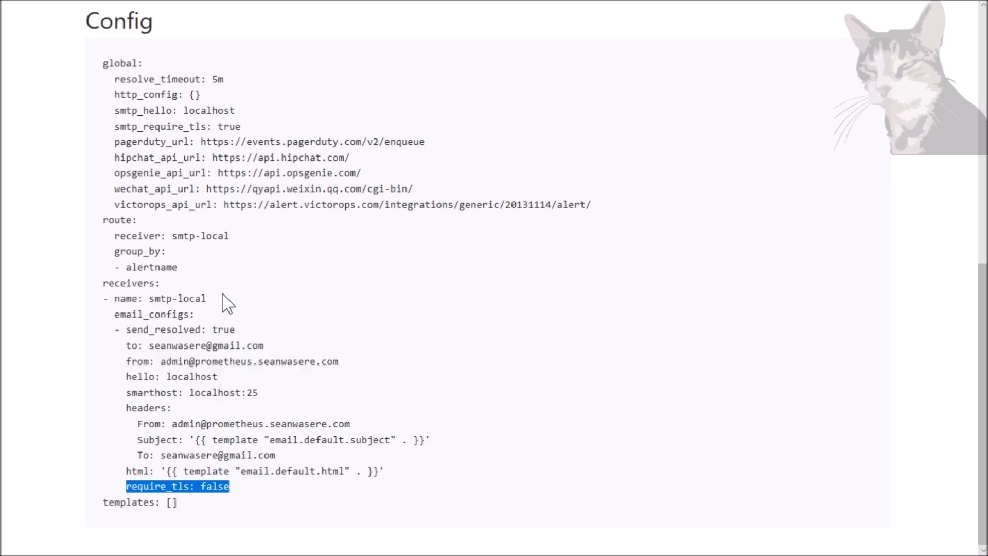